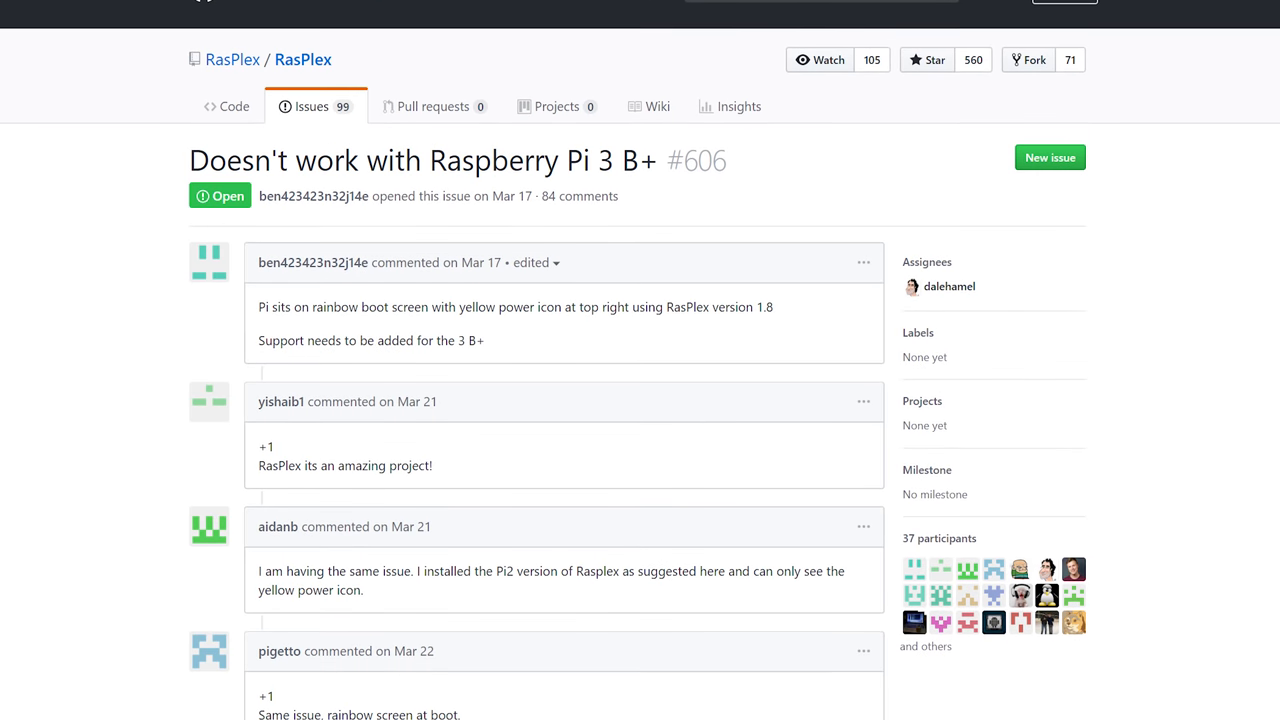
Step: Advance the Raspbian welcome wizard to country setup and choose United States
{"action": "scroll", "scroll_direction": "down", "scroll_amount": 3}
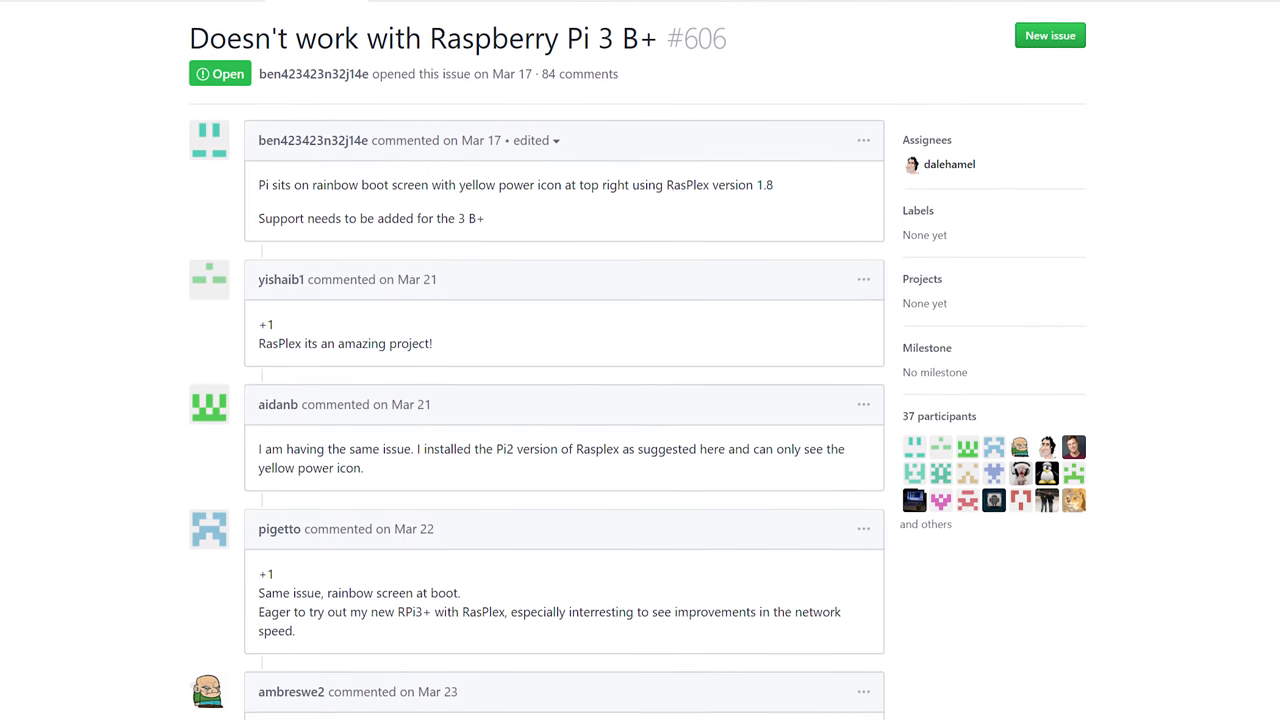
{"action": "scroll", "scroll_direction": "down", "scroll_amount": 3}
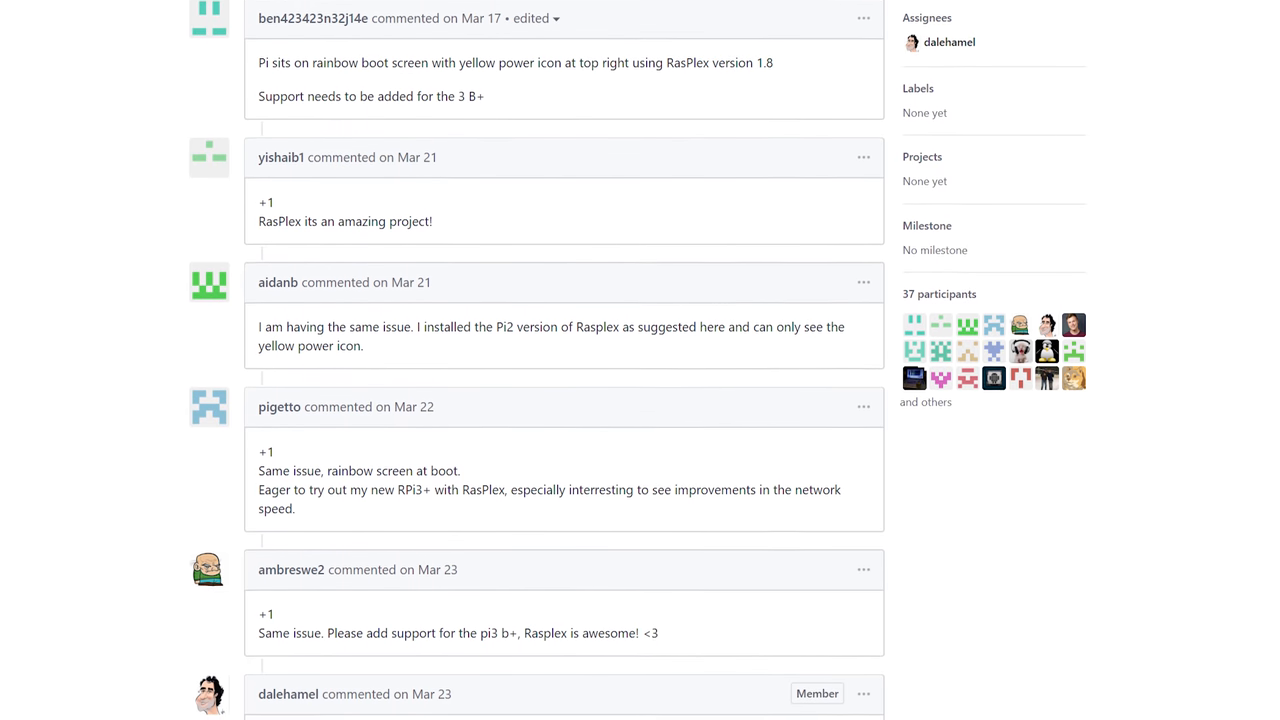
{"action": "scroll", "scroll_direction": "down", "scroll_amount": 3}
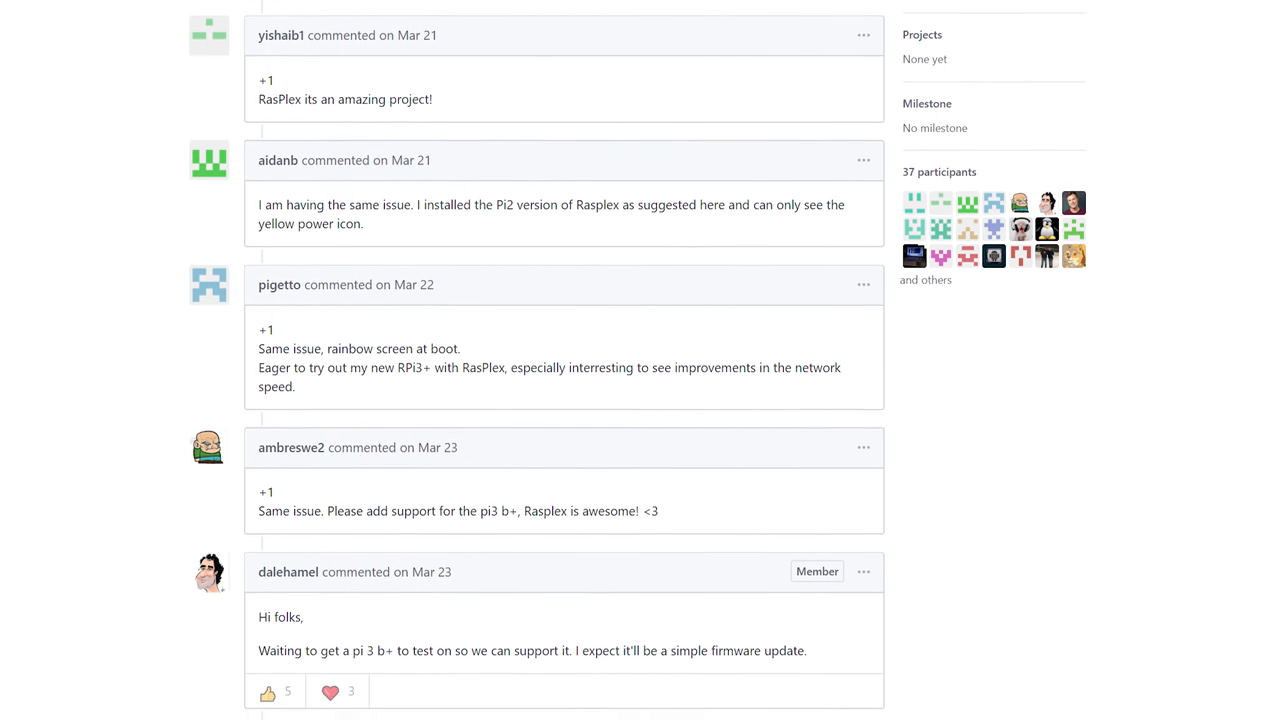
{"action": "scroll", "scroll_direction": "down", "scroll_amount": 3}
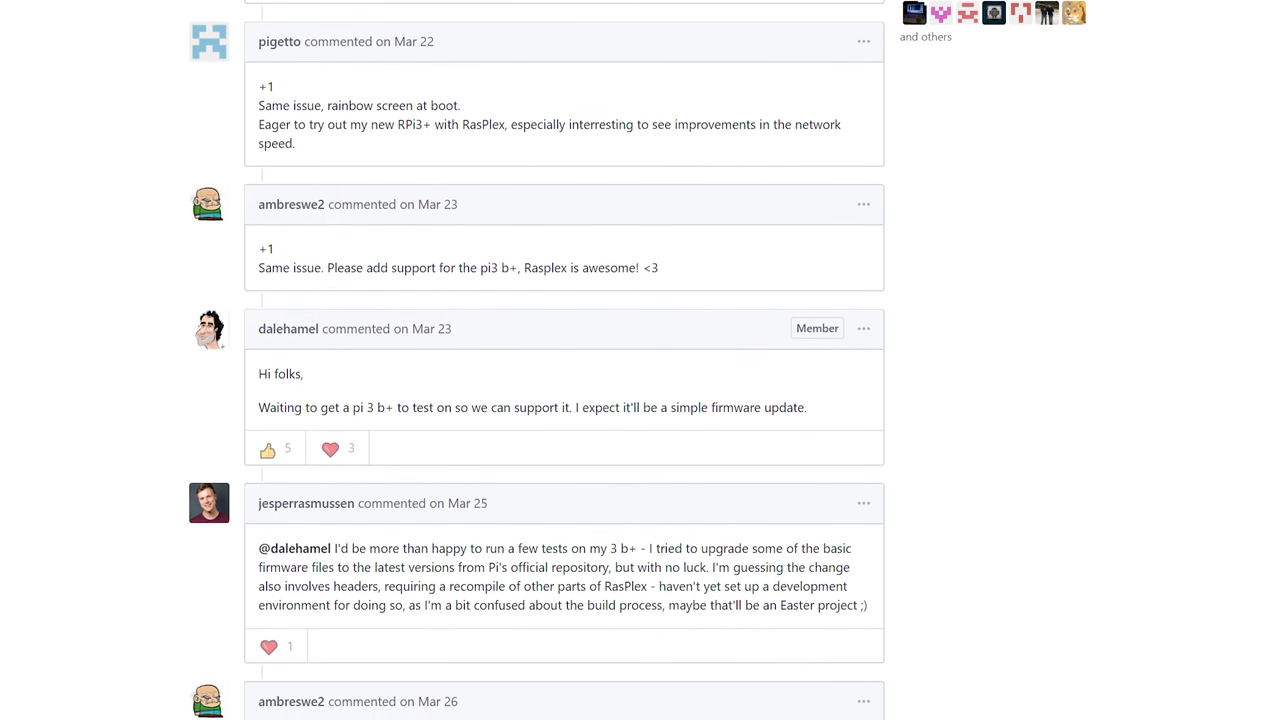
{"action": "scroll", "scroll_direction": "down", "scroll_amount": 3}
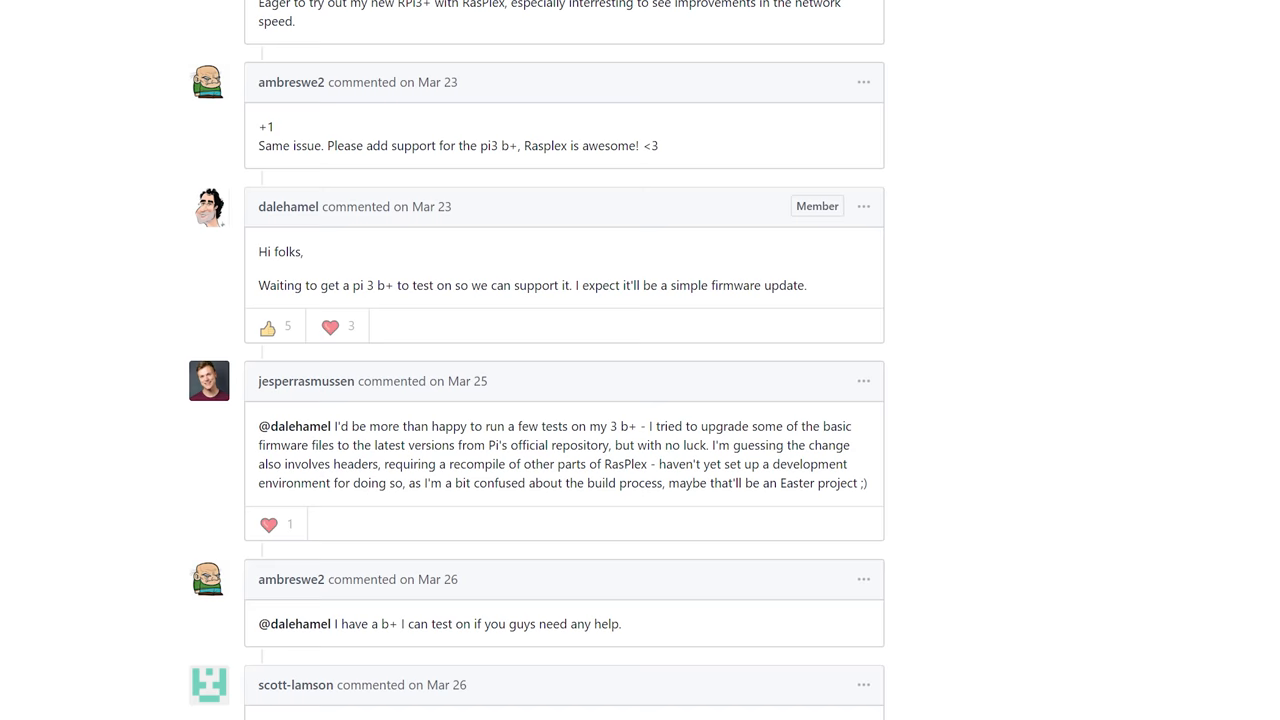
{"action": "scroll", "scroll_direction": "down", "scroll_amount": 3}
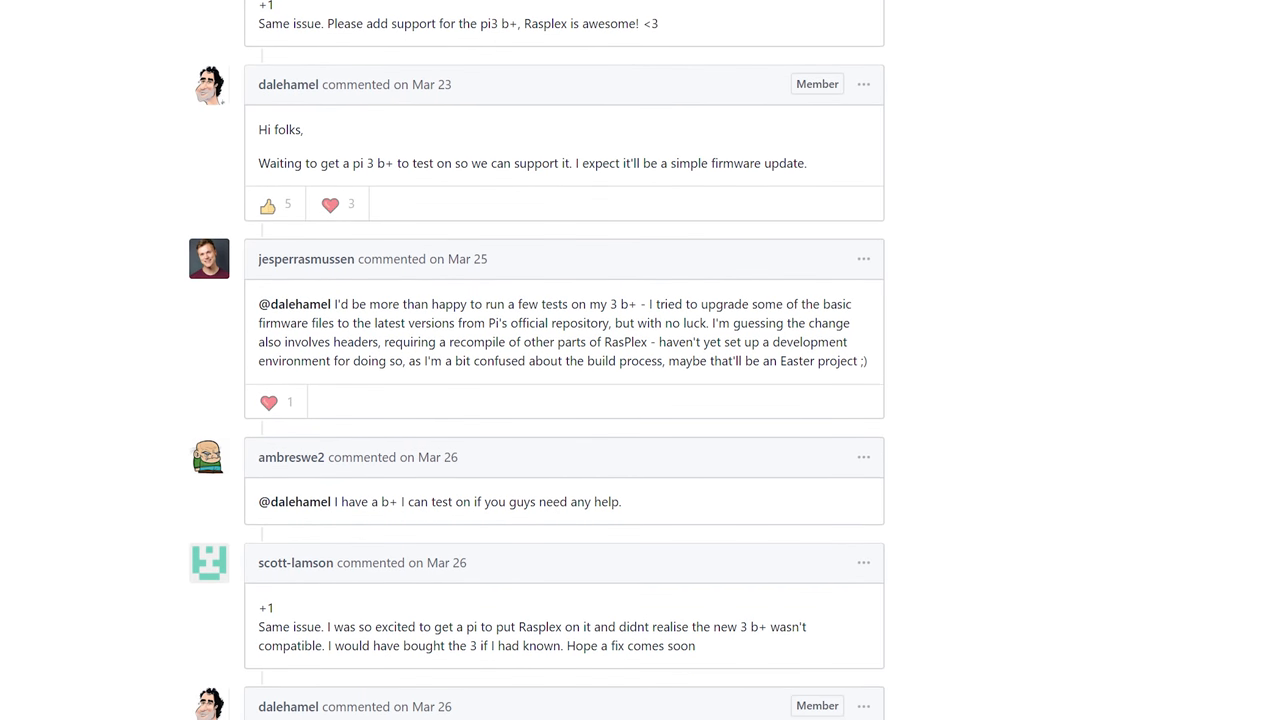
{"action": "scroll", "scroll_direction": "down", "scroll_amount": 3}
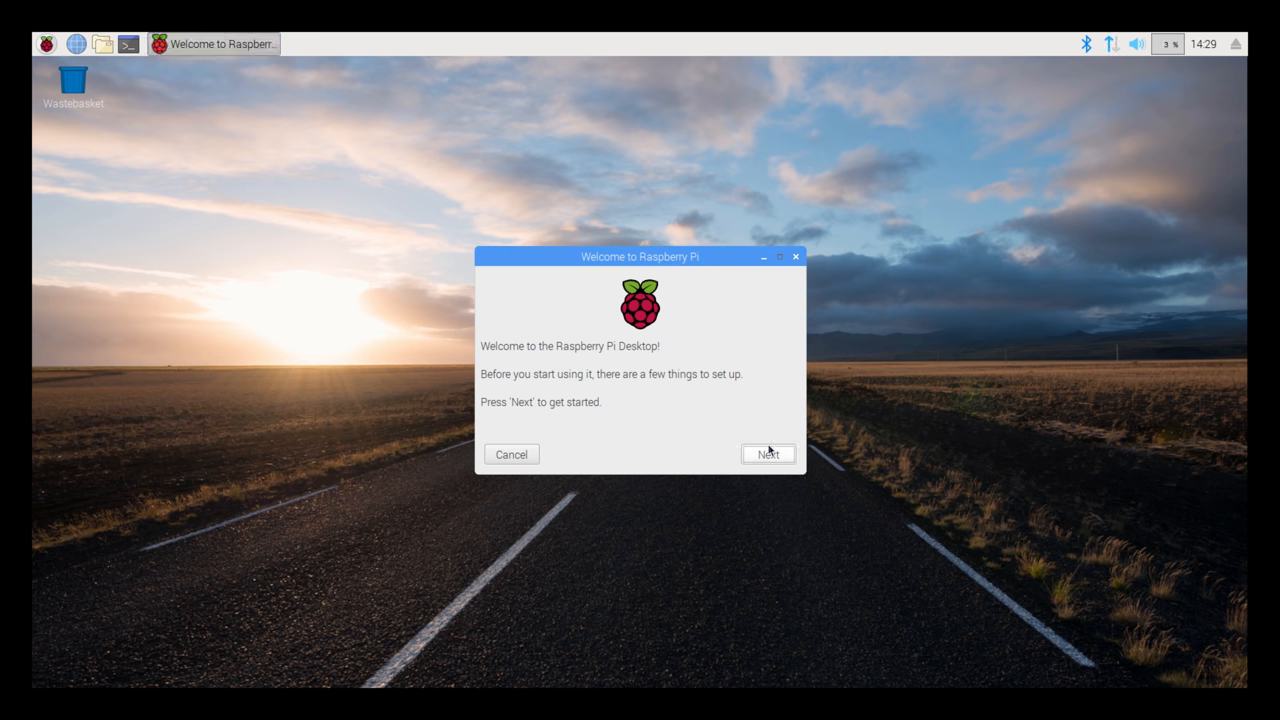
{"action": "left_click", "coordinate": [768, 454]}
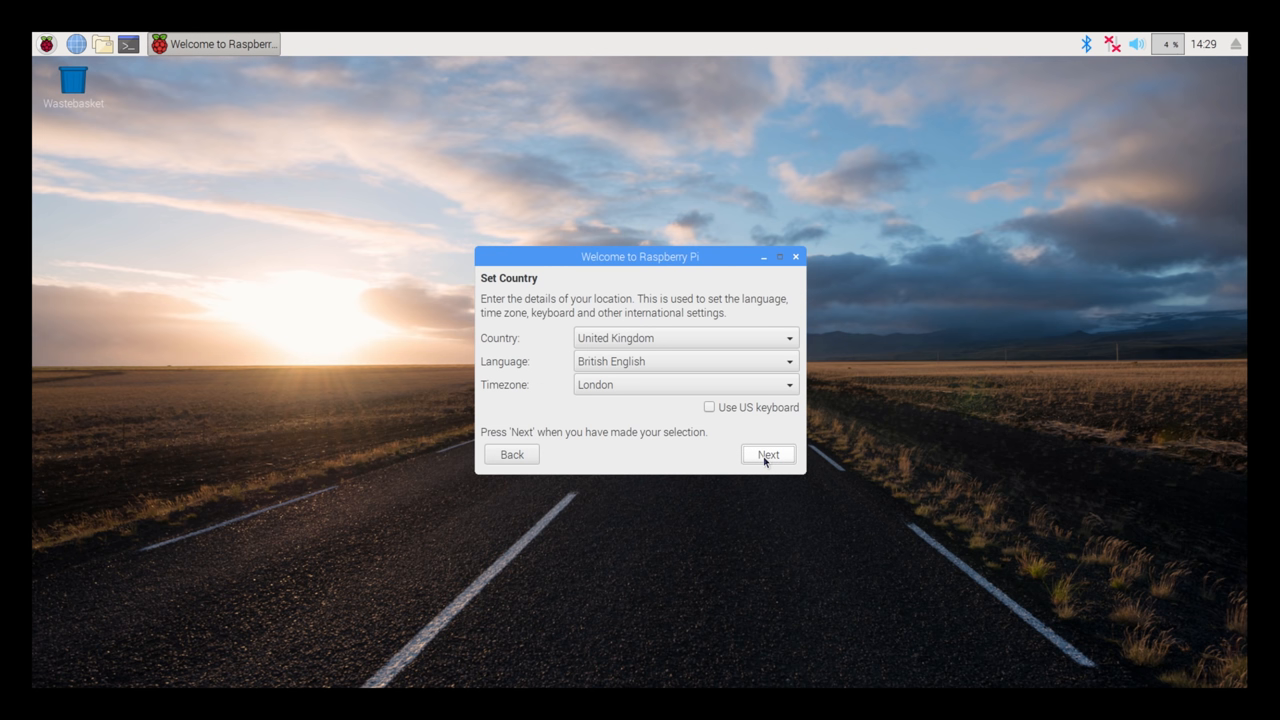
{"action": "mouse_move", "coordinate": [616, 344]}
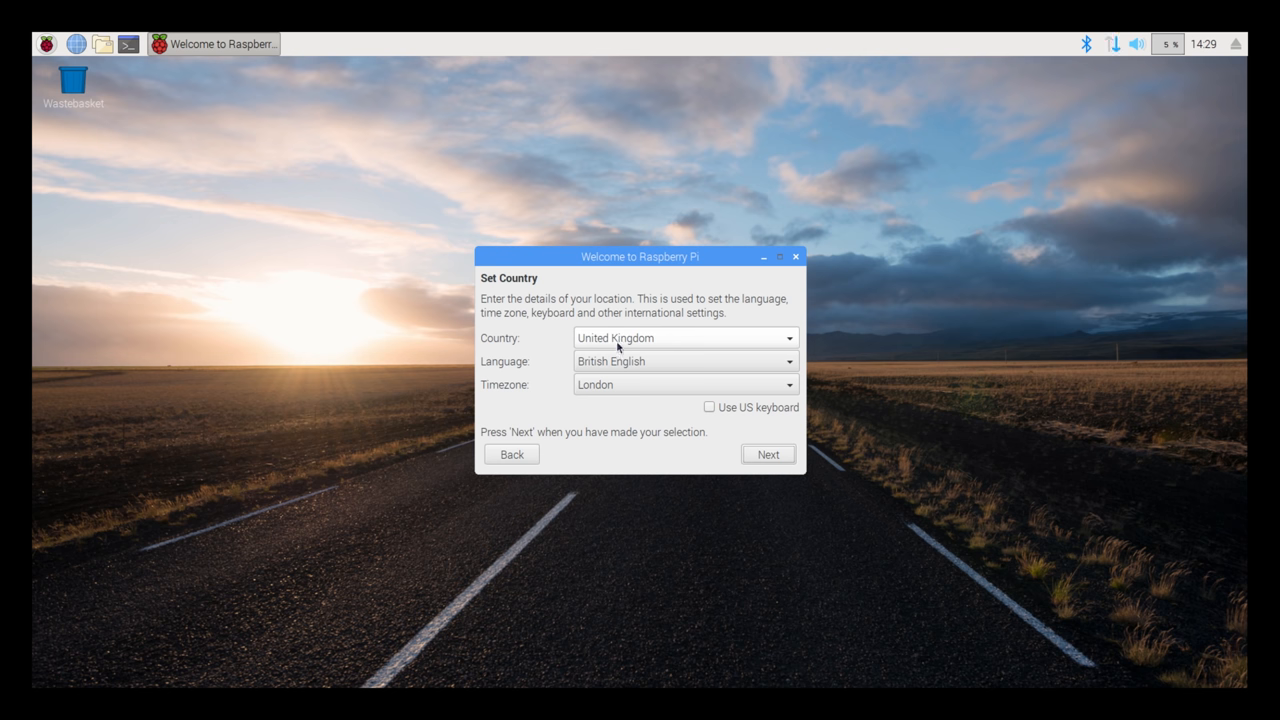
{"action": "left_click", "coordinate": [684, 336]}
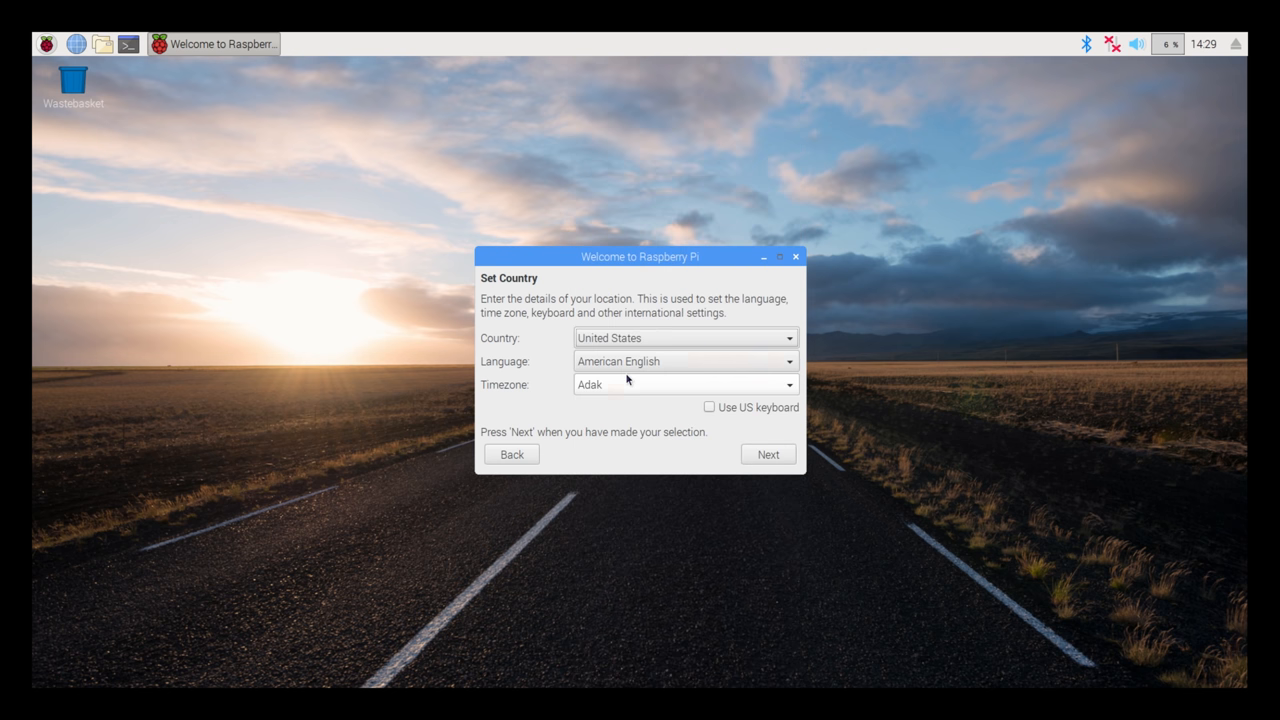
{"action": "mouse_move", "coordinate": [628, 384]}
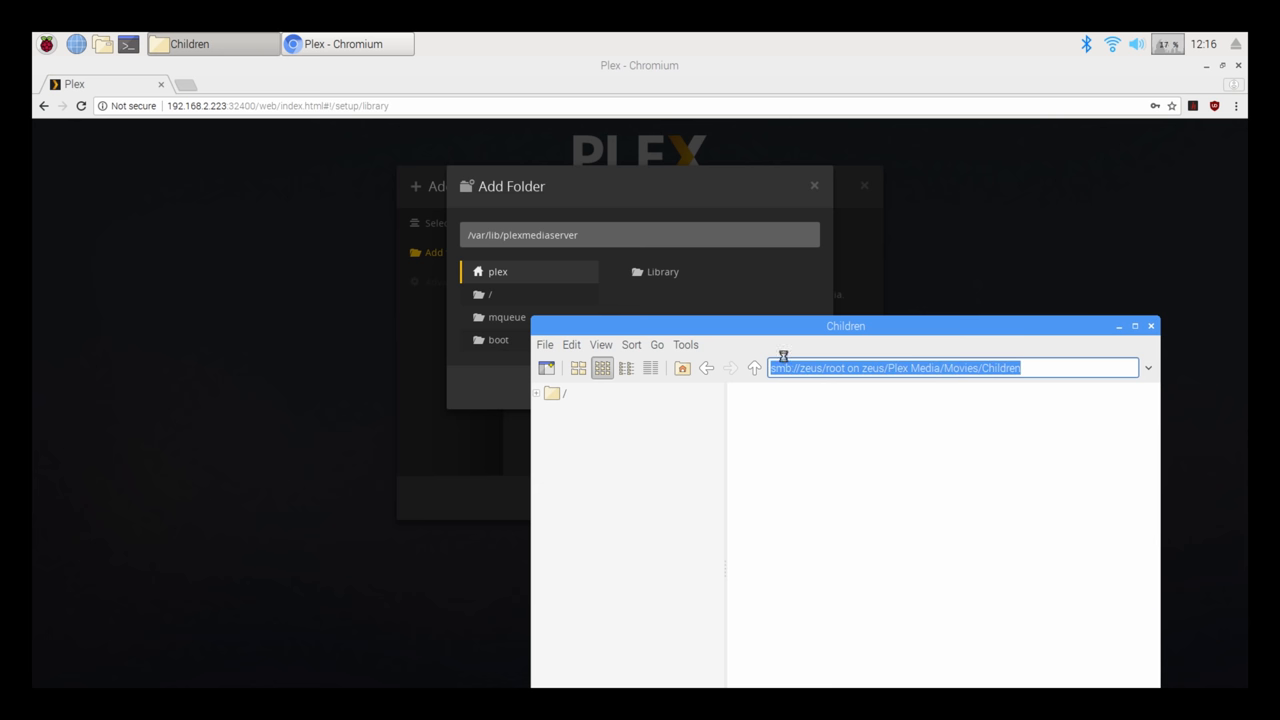
{"action": "mouse_move", "coordinate": [756, 260]}
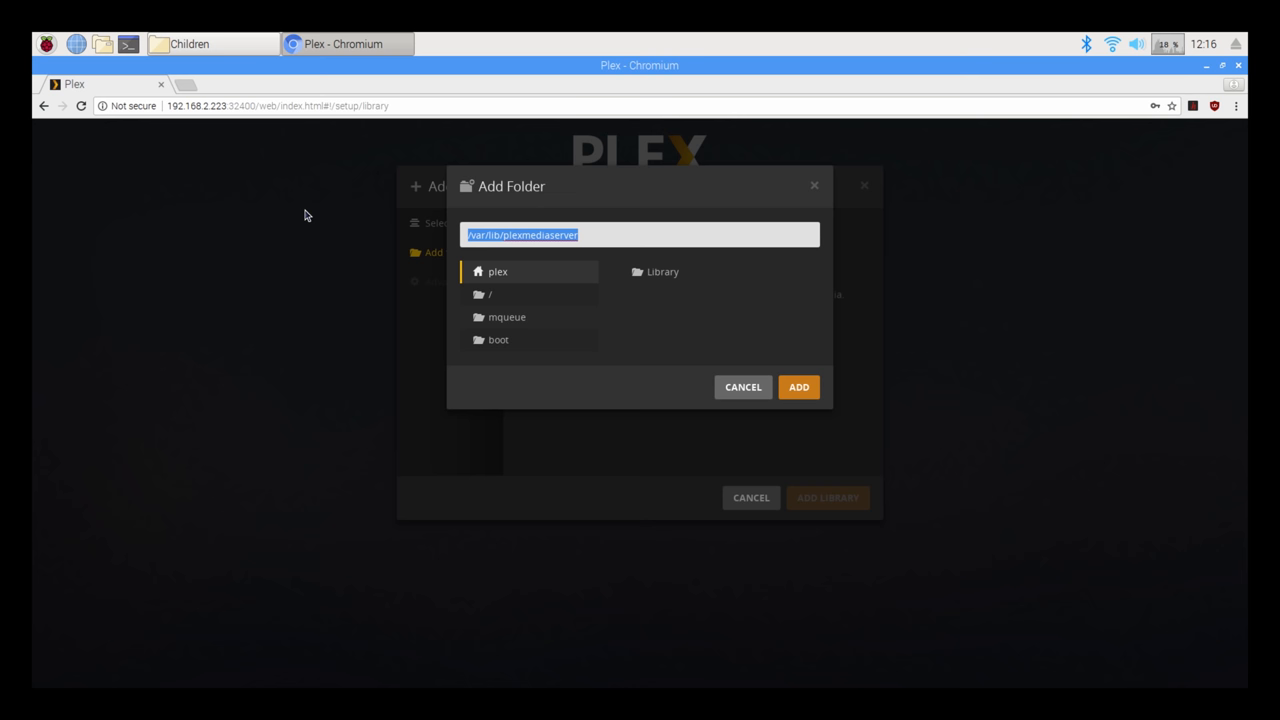
Step: Add 'smb://zeus/root on zeus/Plex Media/Movies/Children' as the library folder
{"action": "type", "text": "smb://zeus/root on zeus/Plex Media/Movies/Children"}
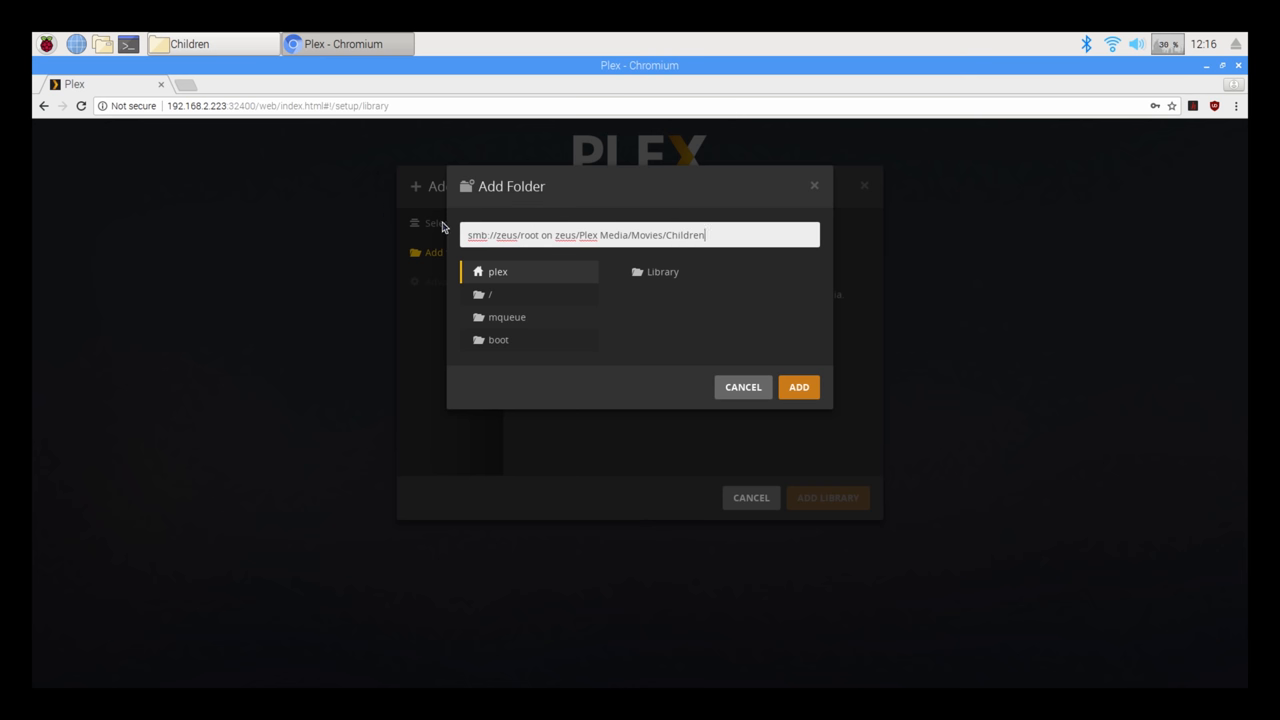
{"action": "mouse_move", "coordinate": [800, 388]}
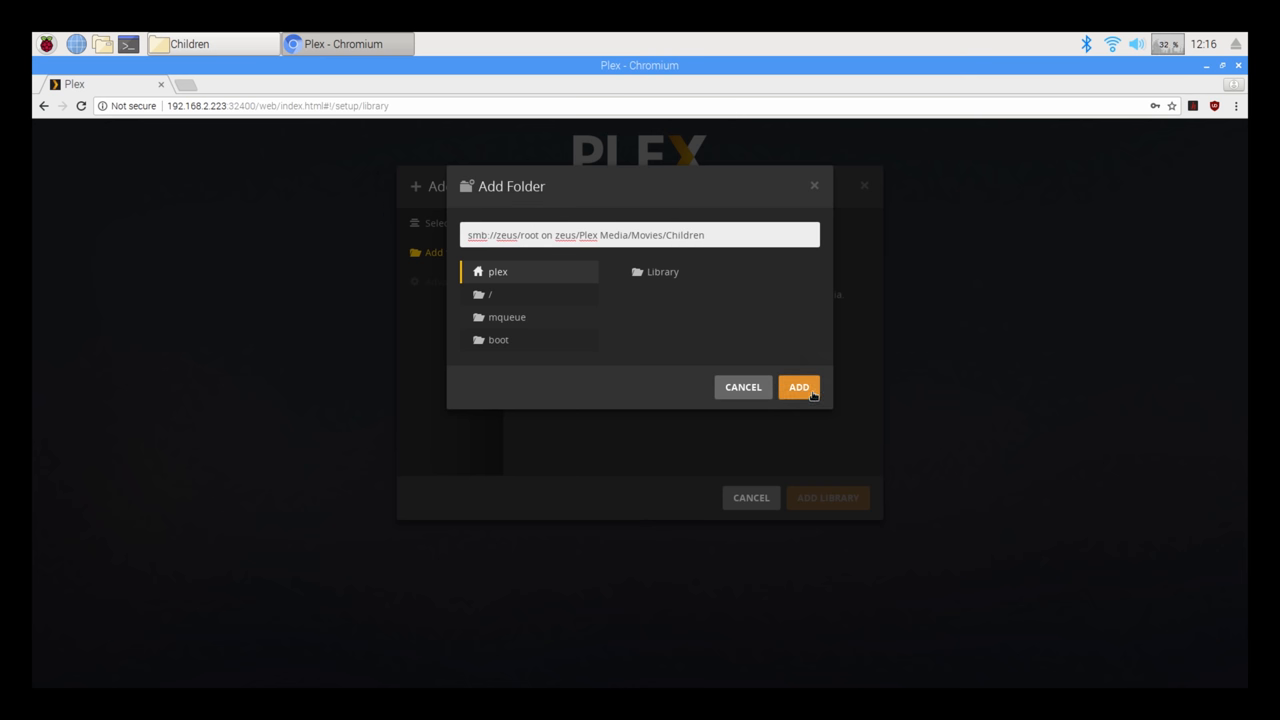
{"action": "left_click", "coordinate": [798, 388]}
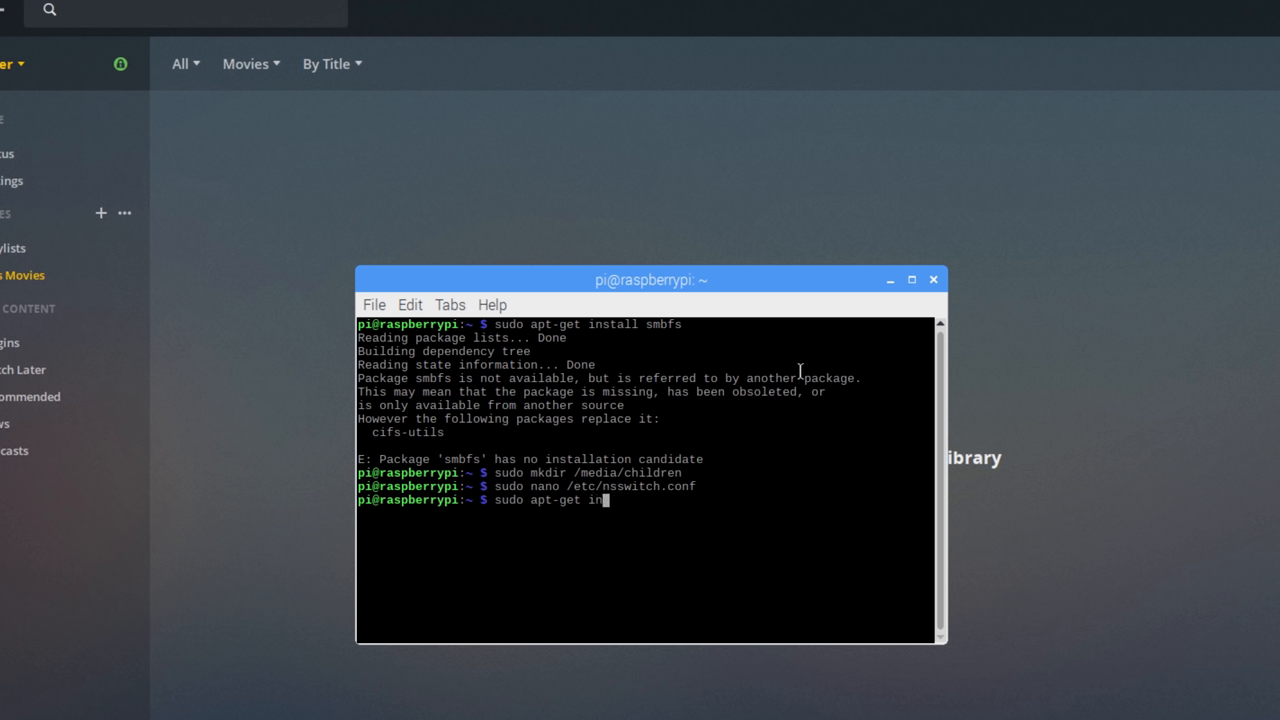
Step: Enter 'sudo apt-get install winbin' at the LXTerminal prompt
{"action": "type", "text": "stall"}
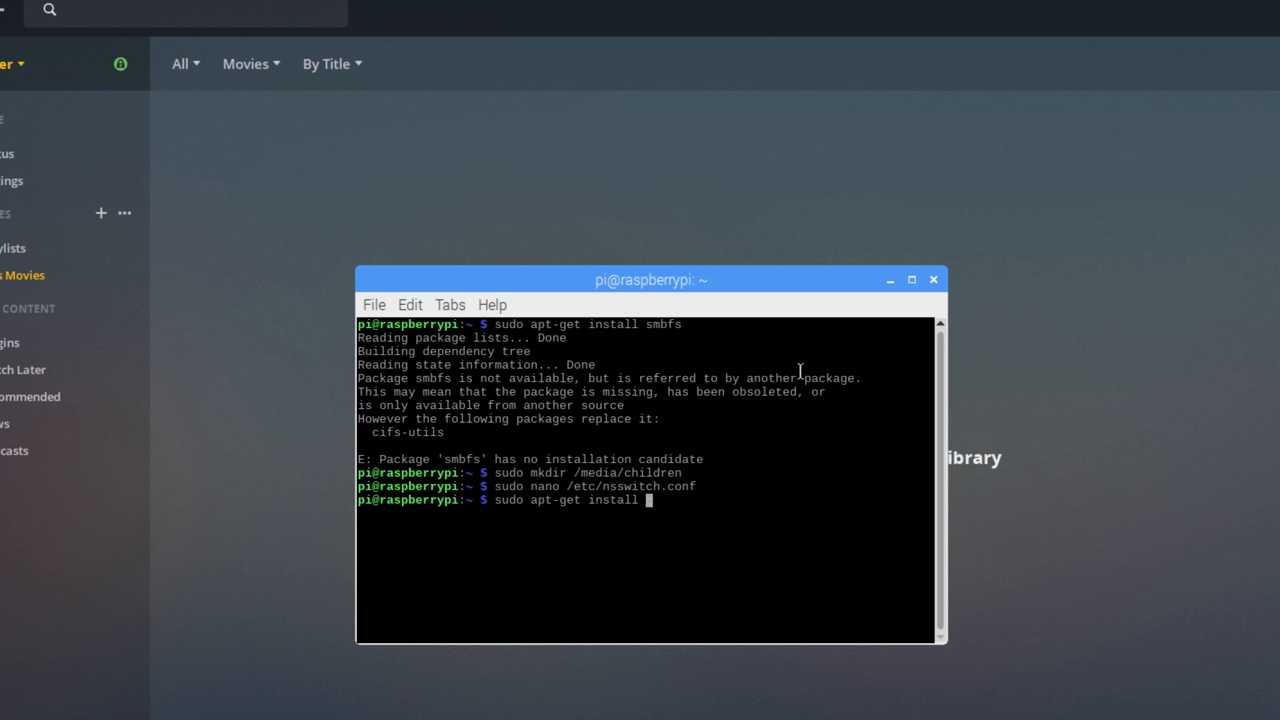
{"action": "type", "text": "winbin"}
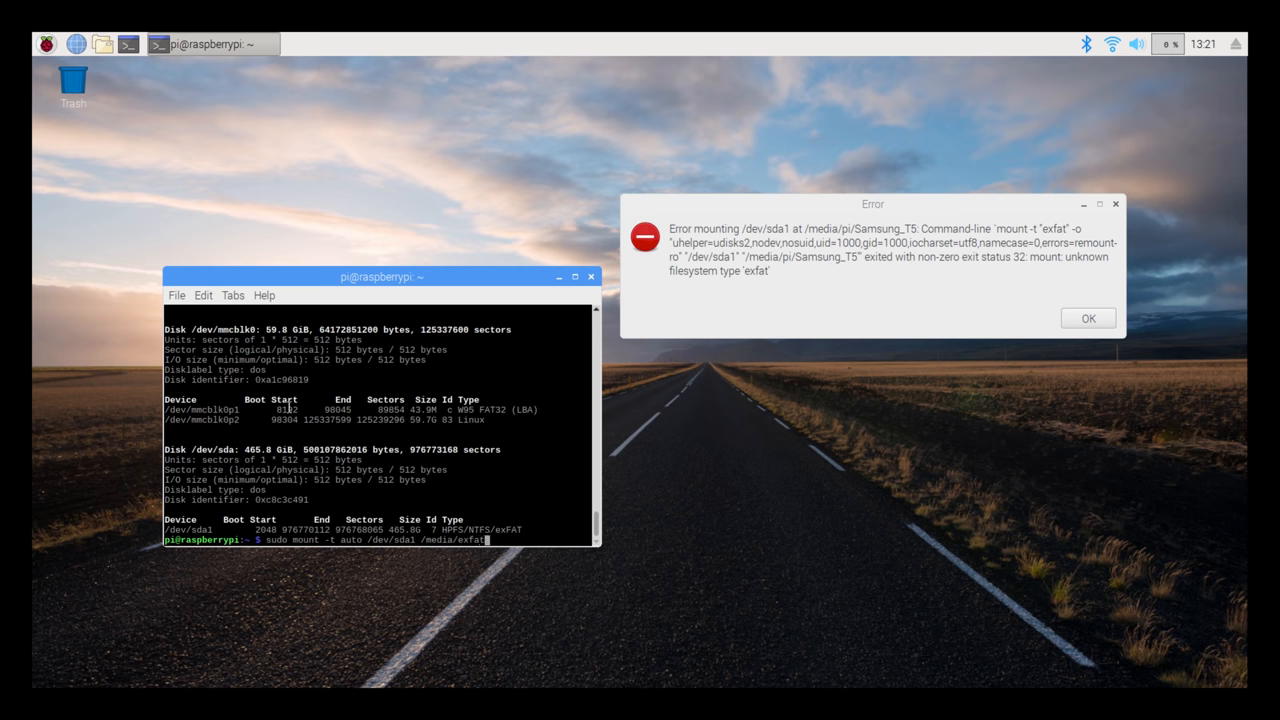
Step: Dismiss the exfat mount error and return to Plex in Chromium
{"action": "key", "text": "Return"}
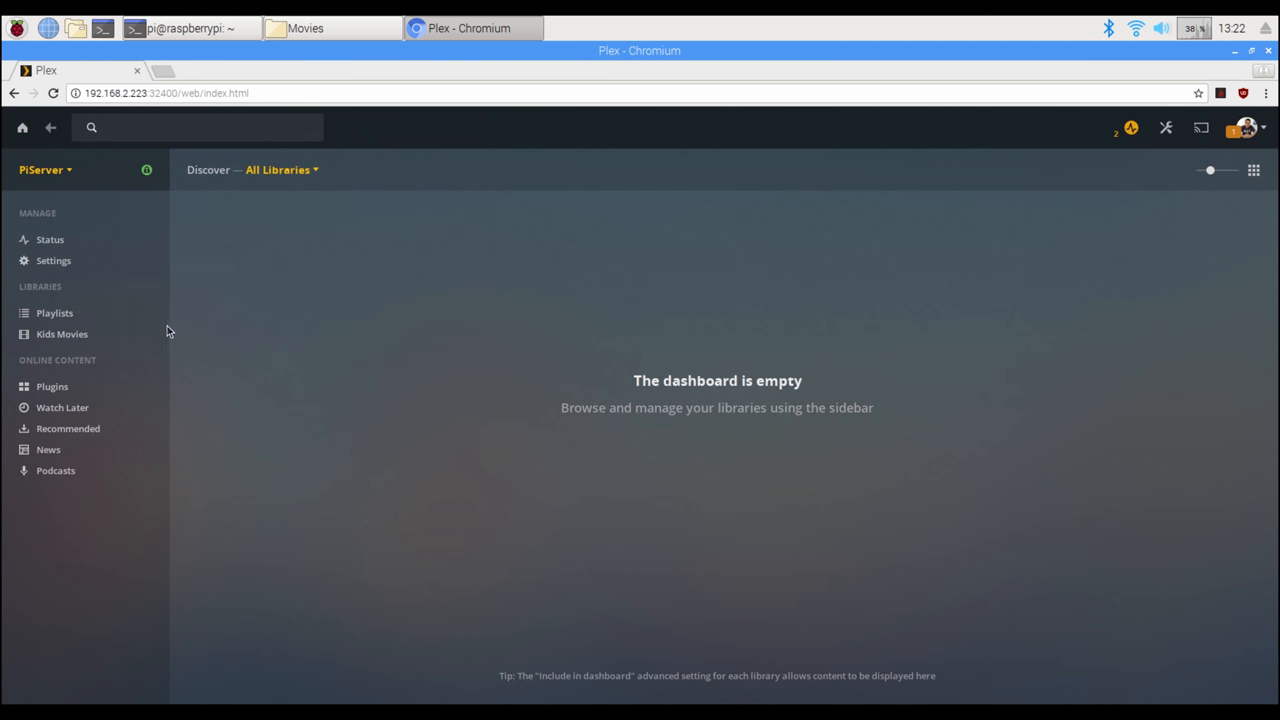
Step: Edit the Kids Movies library and remove its old Children network share folder
{"action": "left_click", "coordinate": [148, 332]}
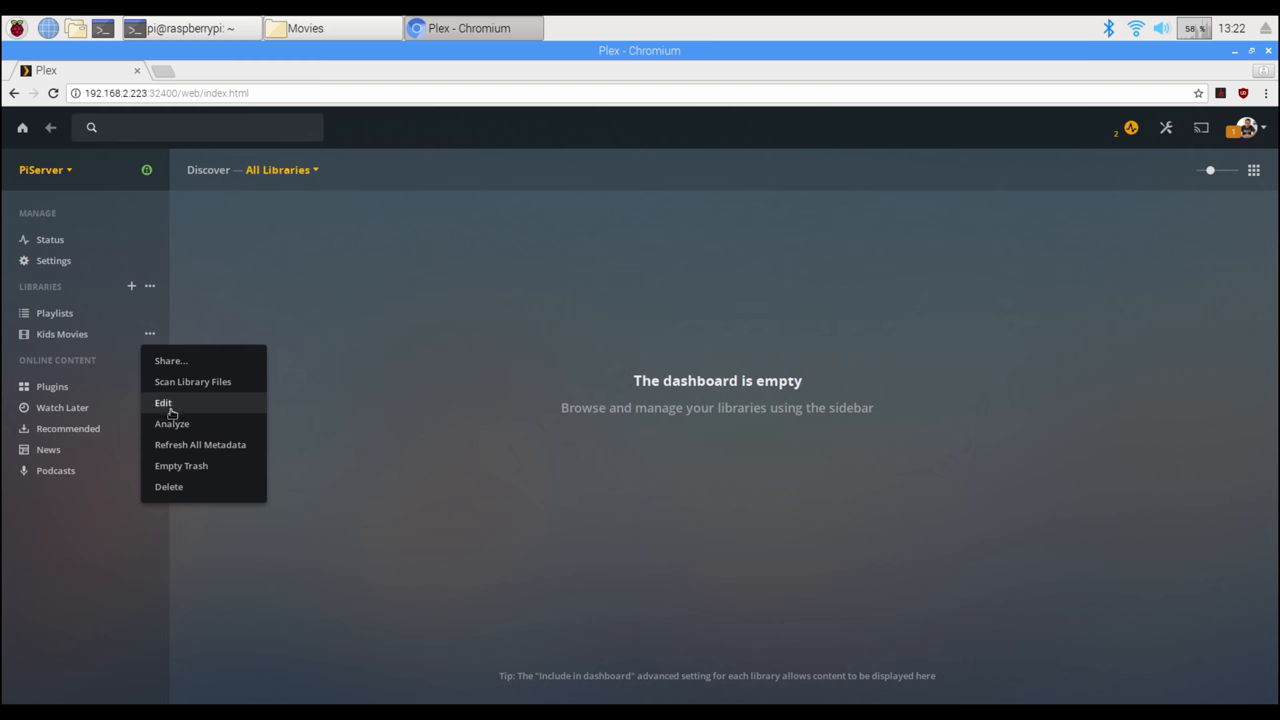
{"action": "left_click", "coordinate": [164, 402]}
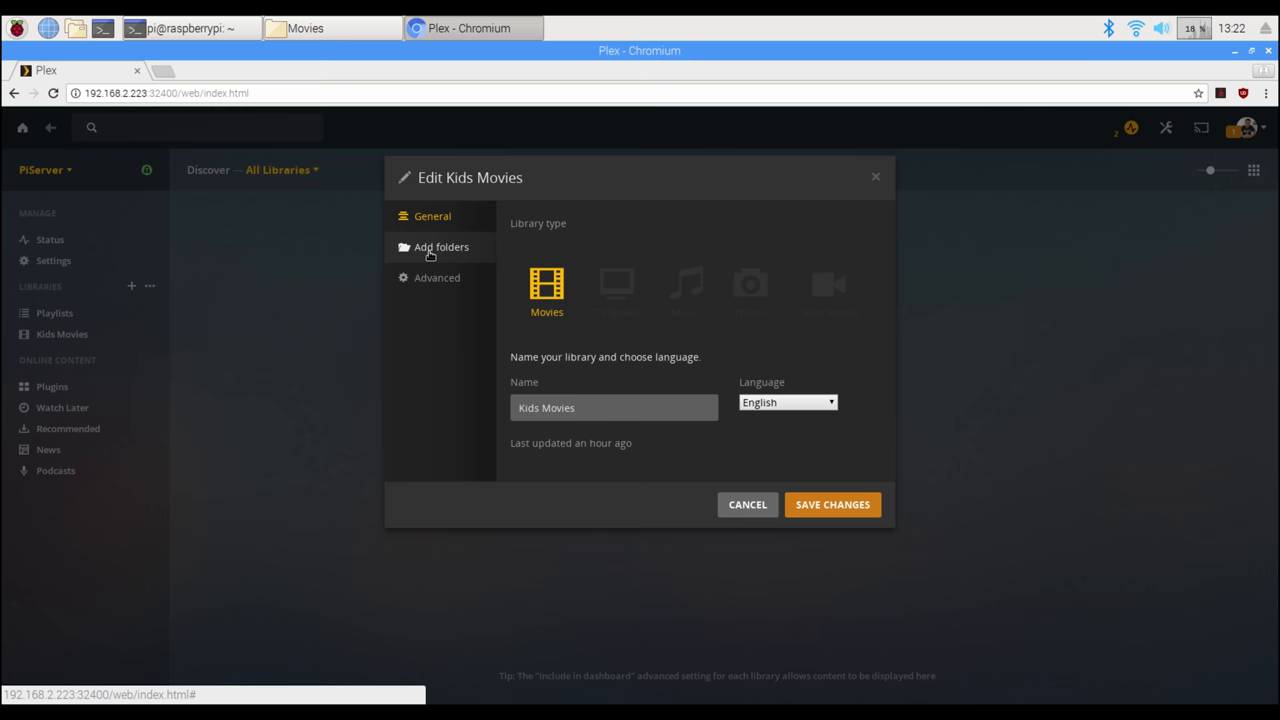
{"action": "left_click", "coordinate": [440, 248]}
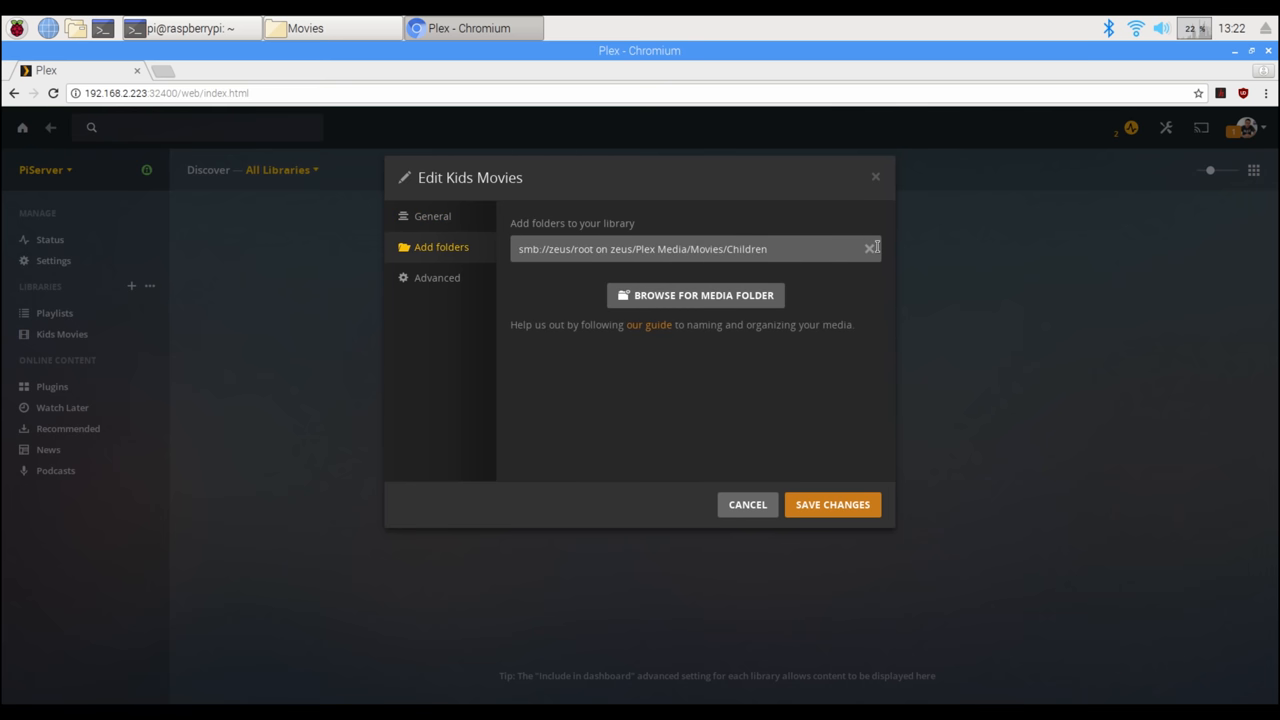
{"action": "left_click", "coordinate": [868, 248]}
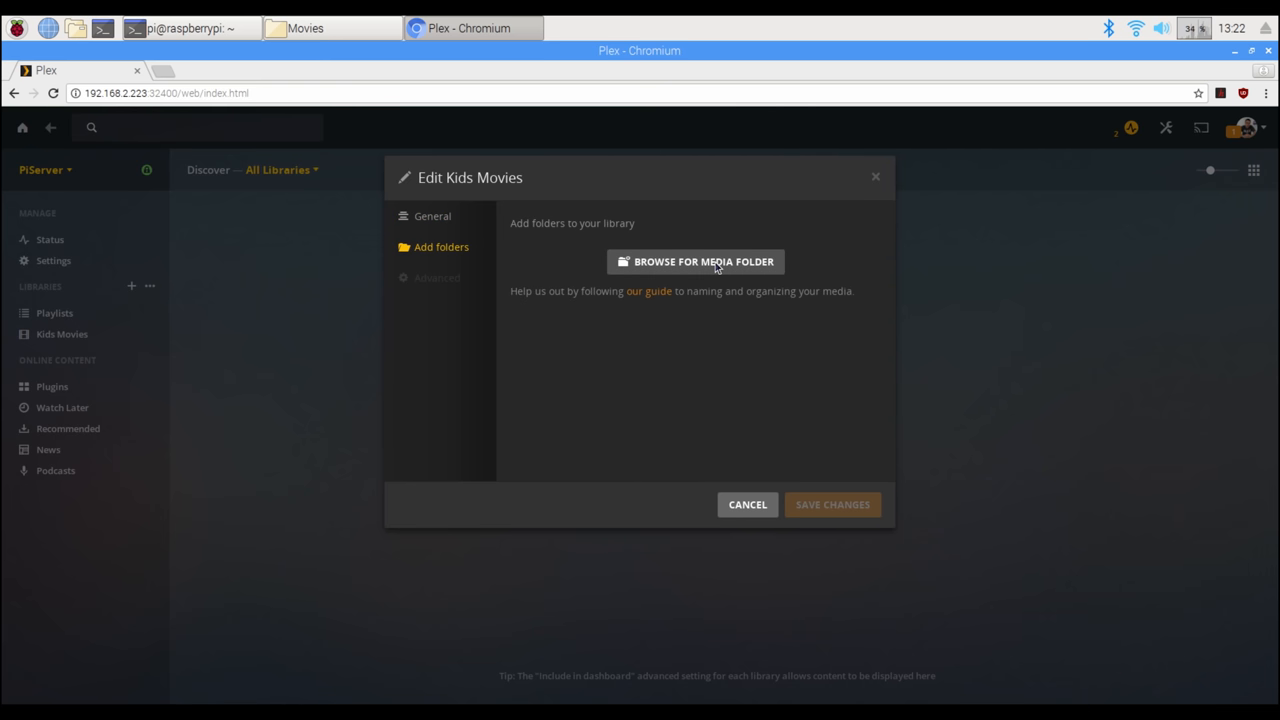
Step: Browse to /media/exfat/Movies, add it as the library folder and save the changes
{"action": "left_click", "coordinate": [704, 260]}
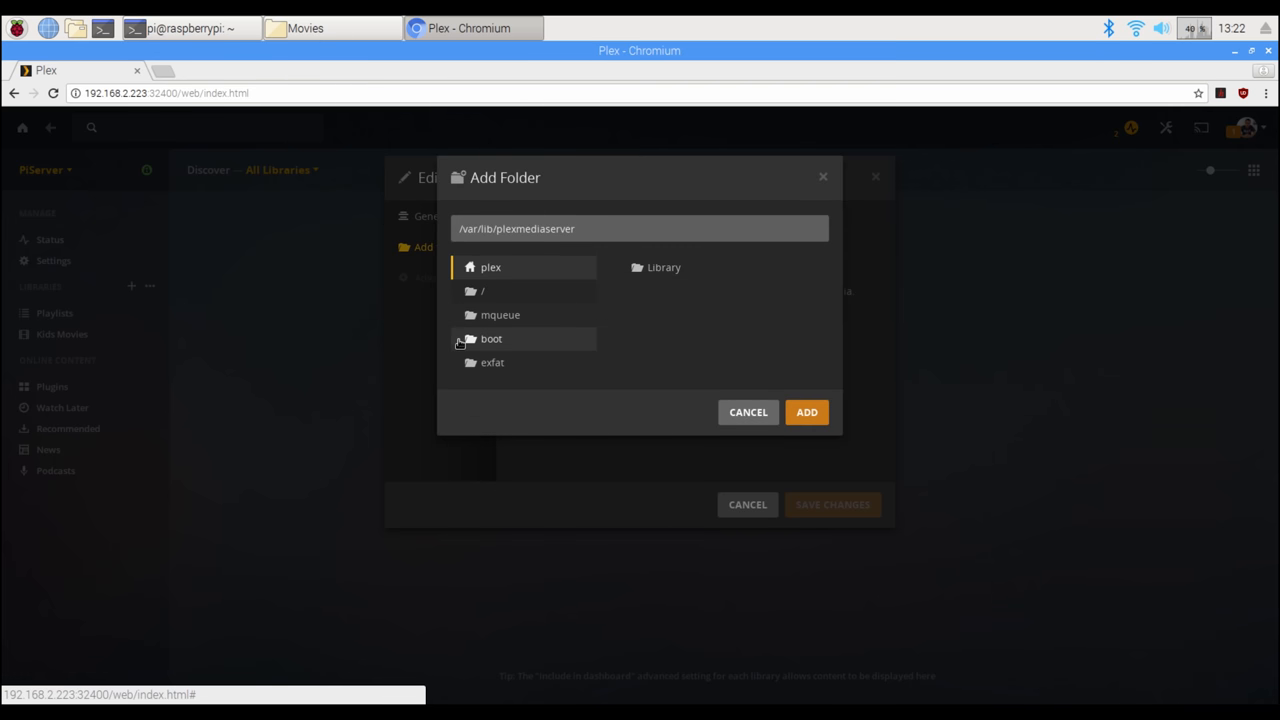
{"action": "mouse_move", "coordinate": [498, 380]}
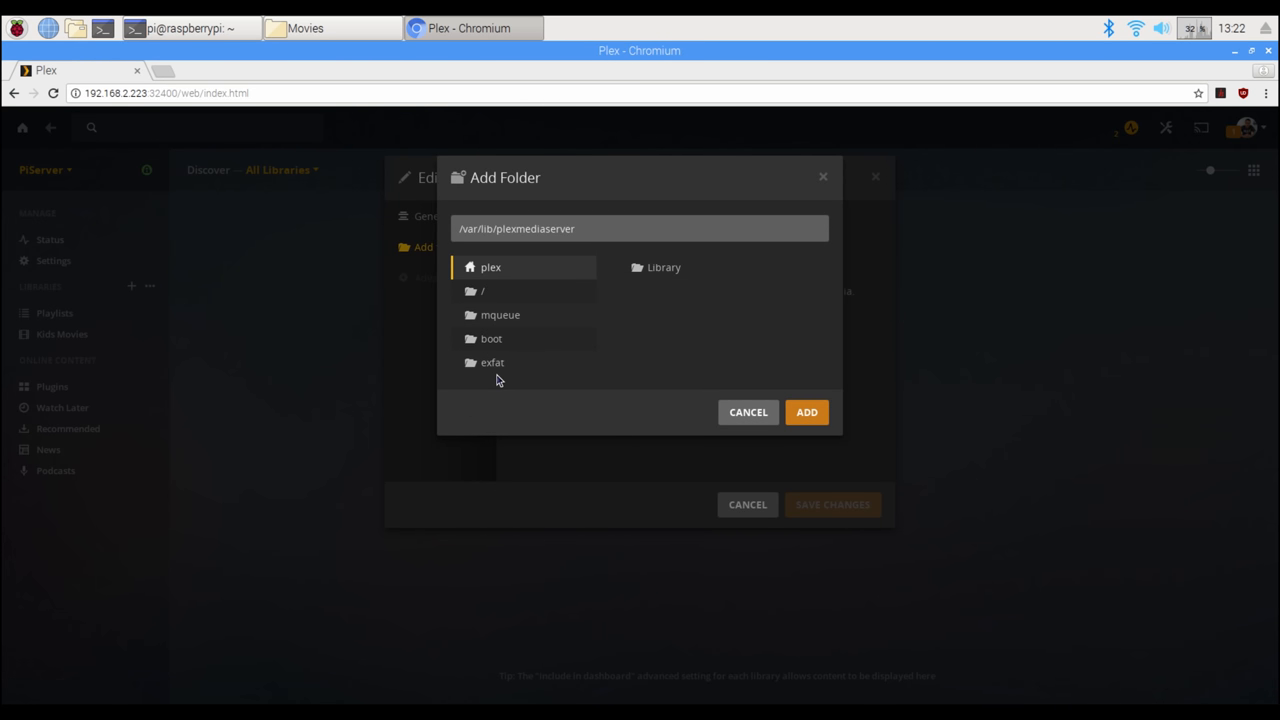
{"action": "left_click", "coordinate": [492, 362]}
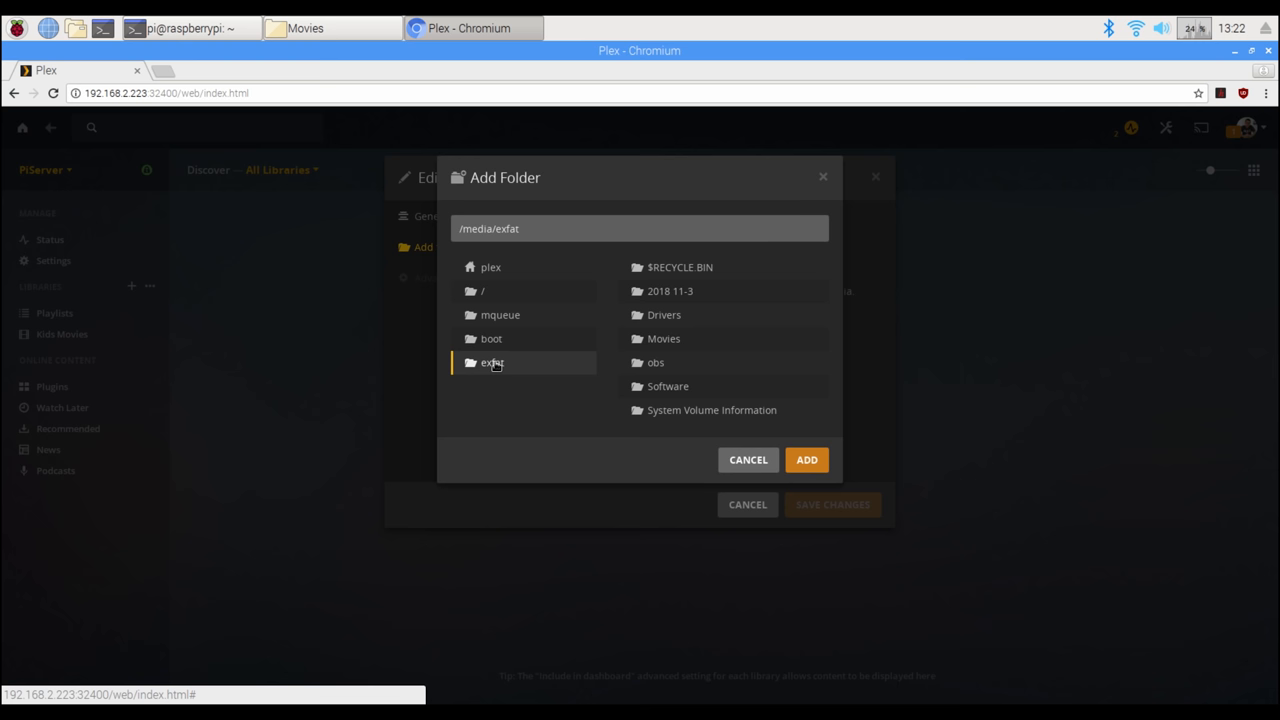
{"action": "double_click", "coordinate": [664, 338]}
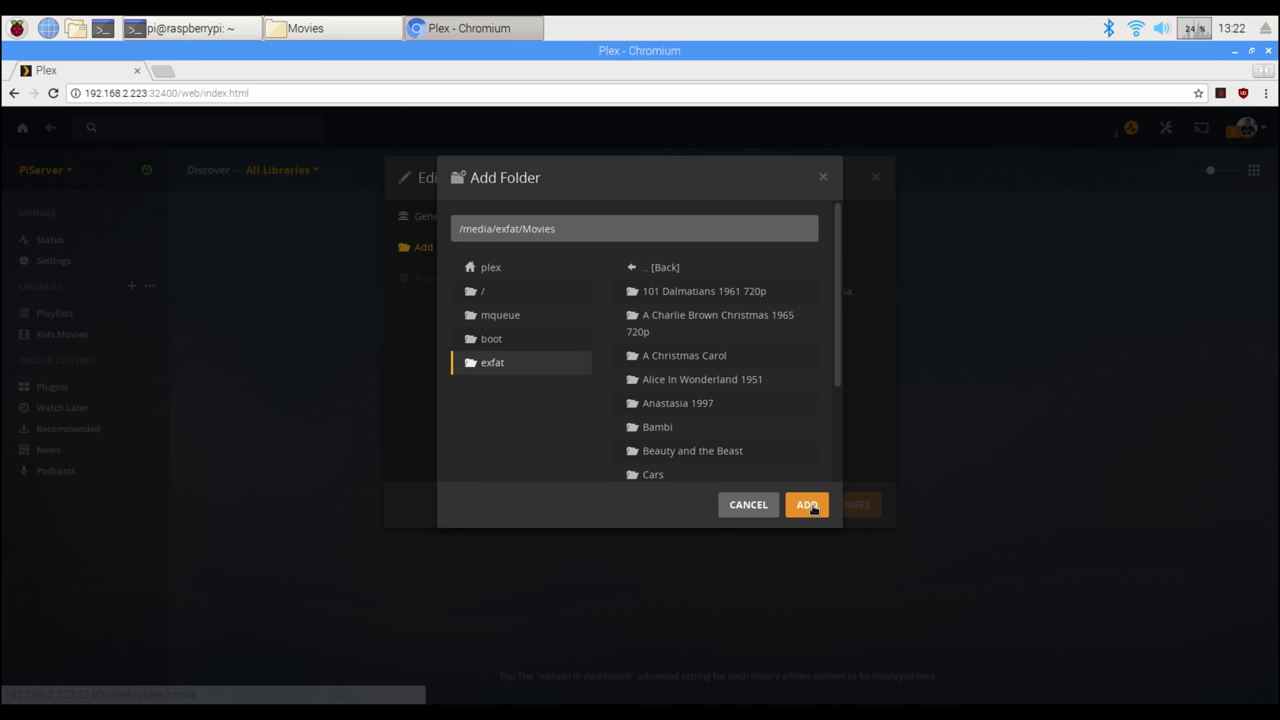
{"action": "left_click", "coordinate": [808, 504]}
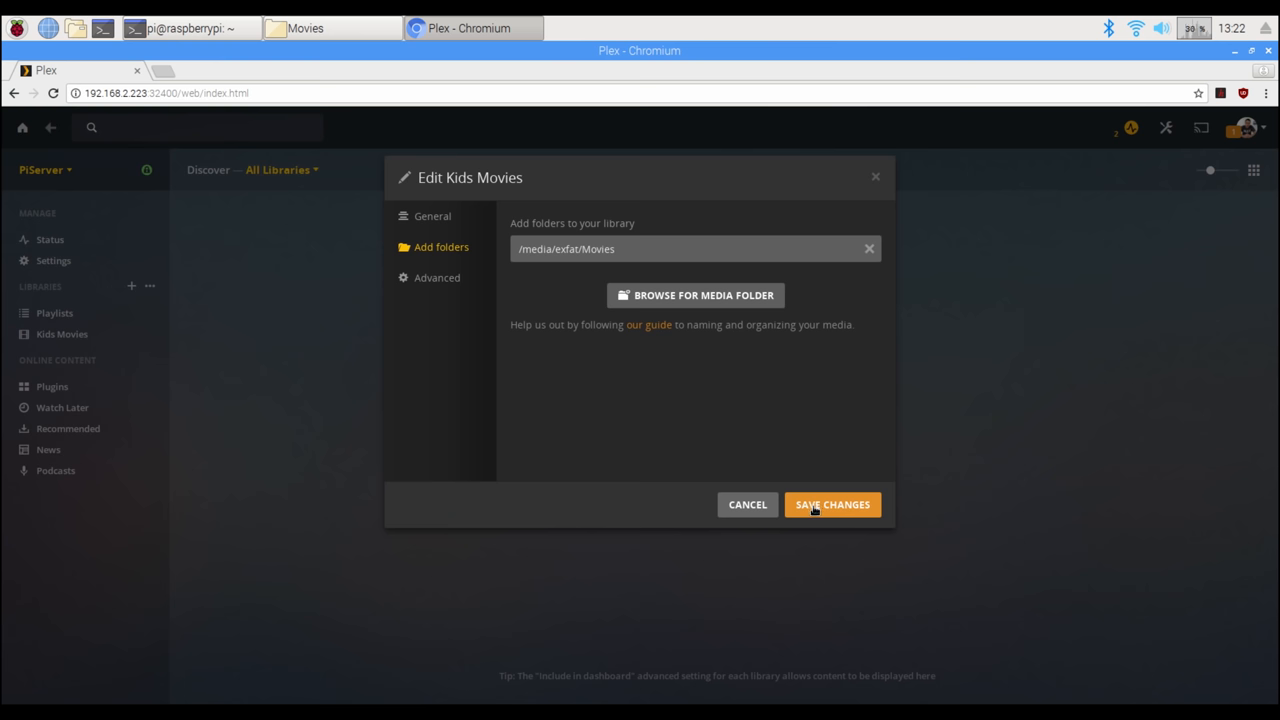
{"action": "left_click", "coordinate": [832, 504]}
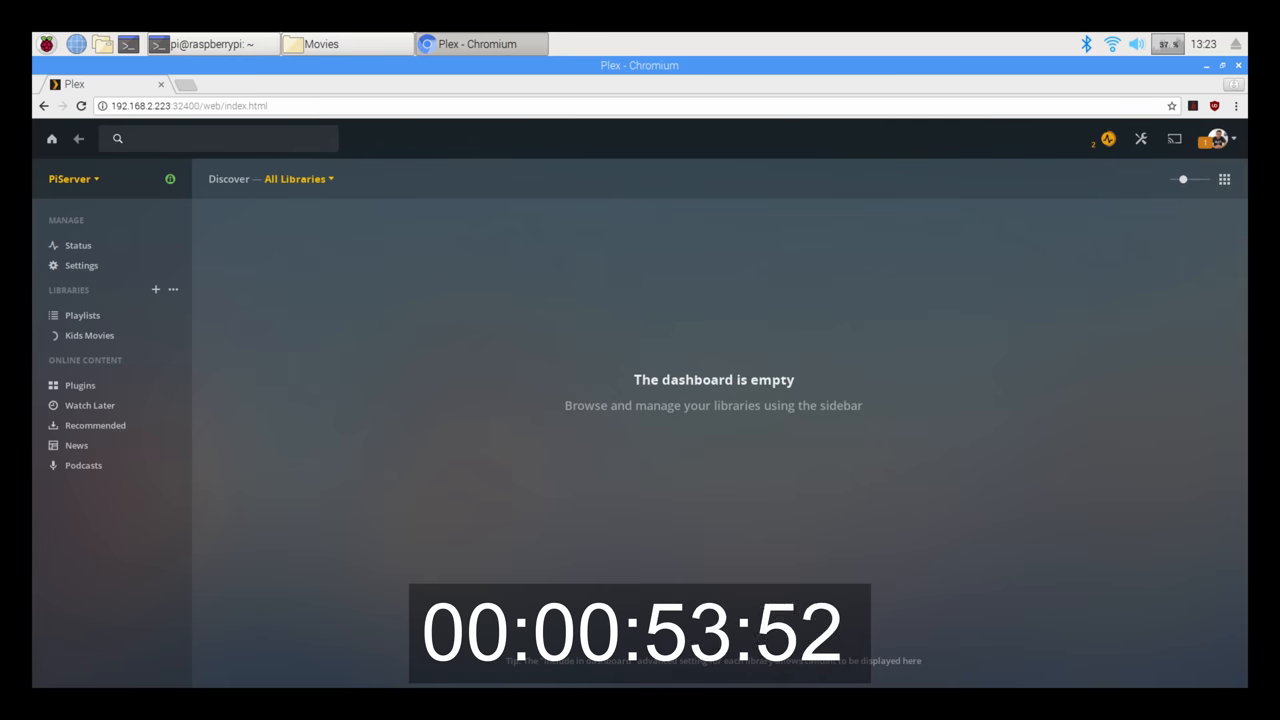
{"action": "mouse_move", "coordinate": [768, 316]}
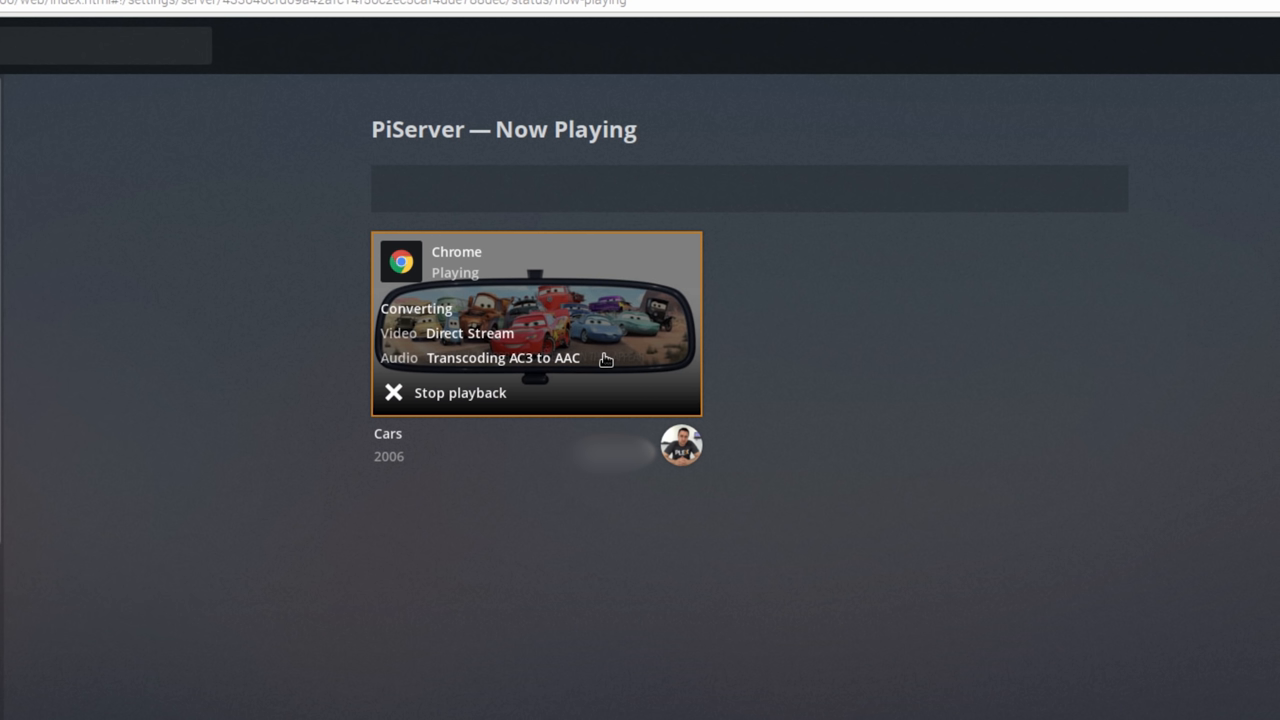
{"action": "mouse_move", "coordinate": [592, 356]}
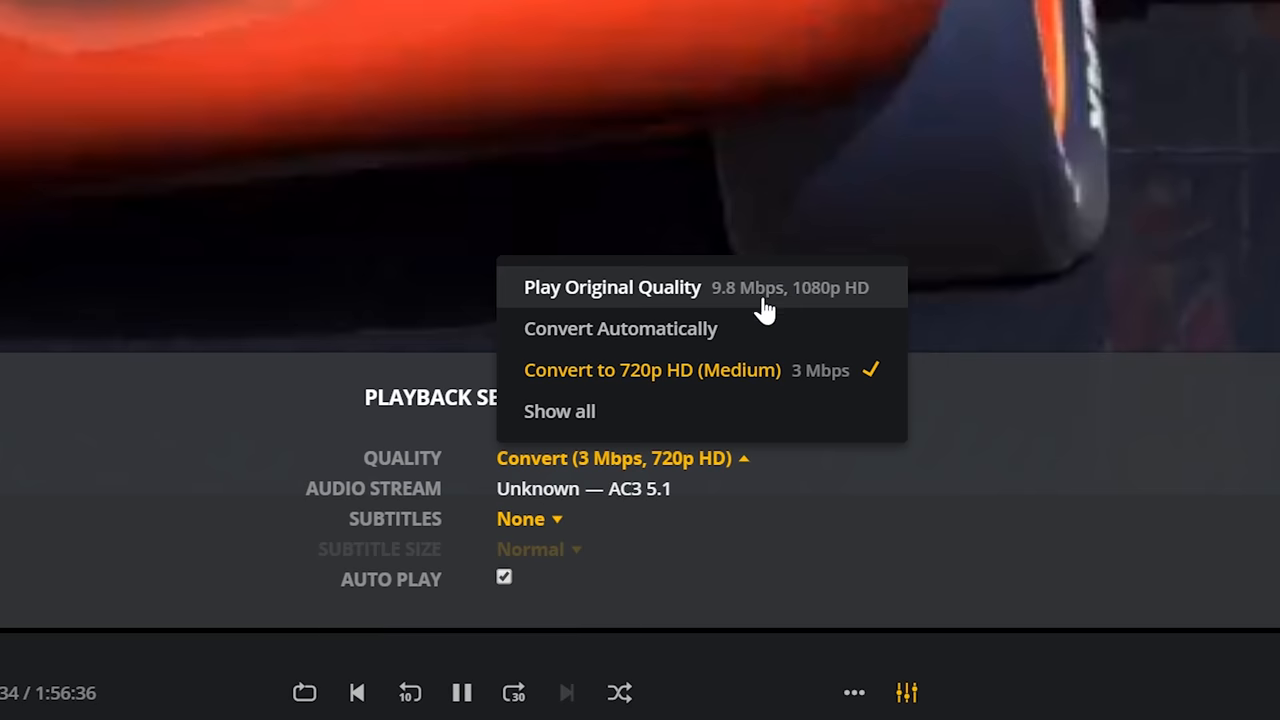
{"action": "mouse_move", "coordinate": [780, 384]}
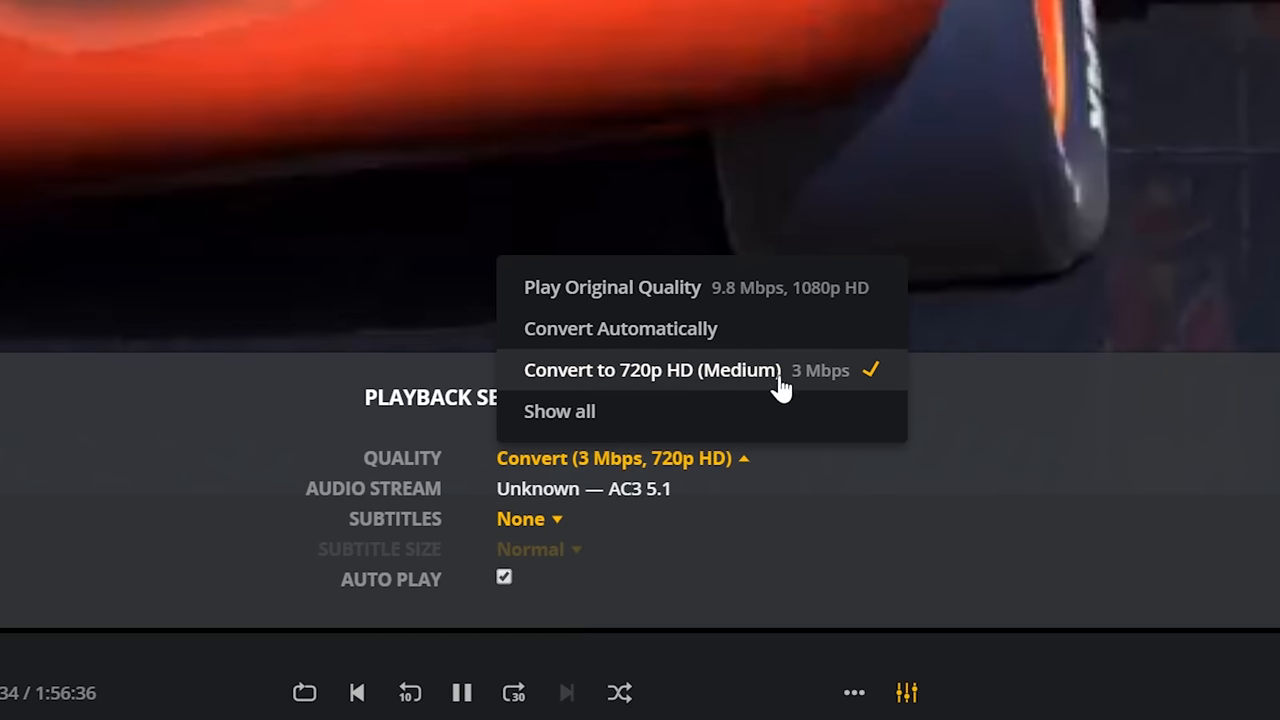
{"action": "mouse_move", "coordinate": [810, 420]}
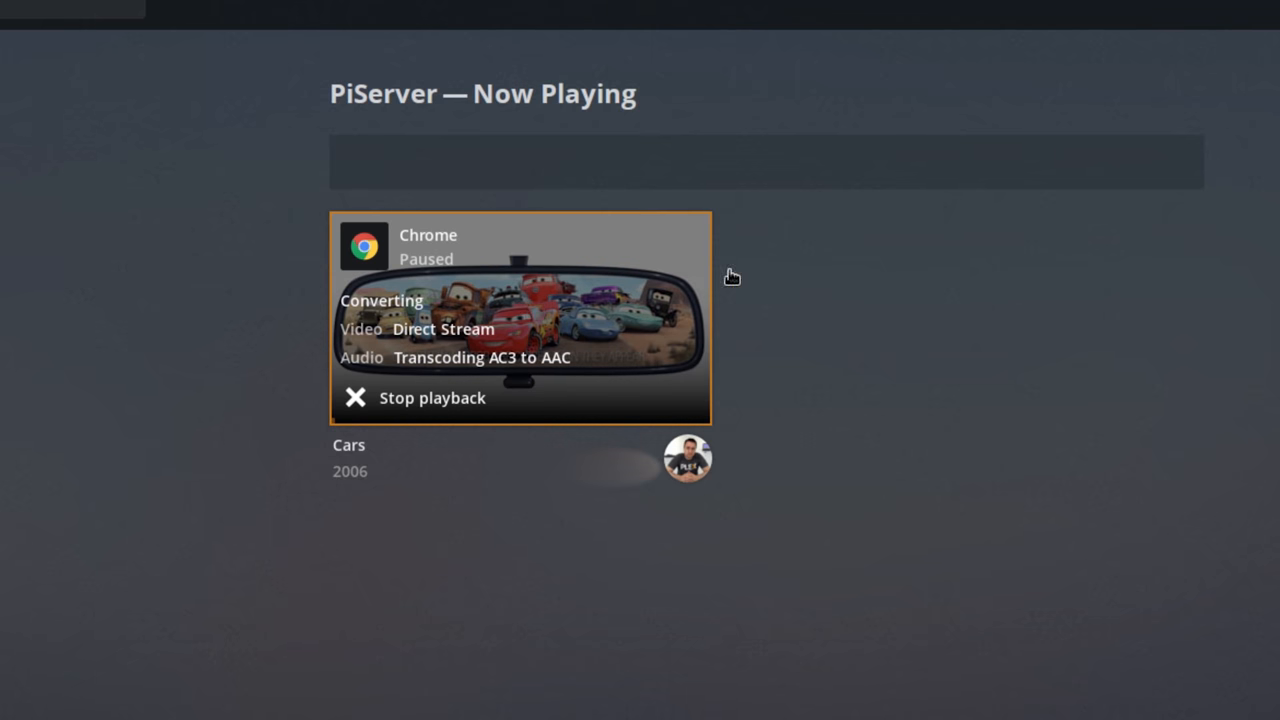
{"action": "mouse_move", "coordinate": [852, 270]}
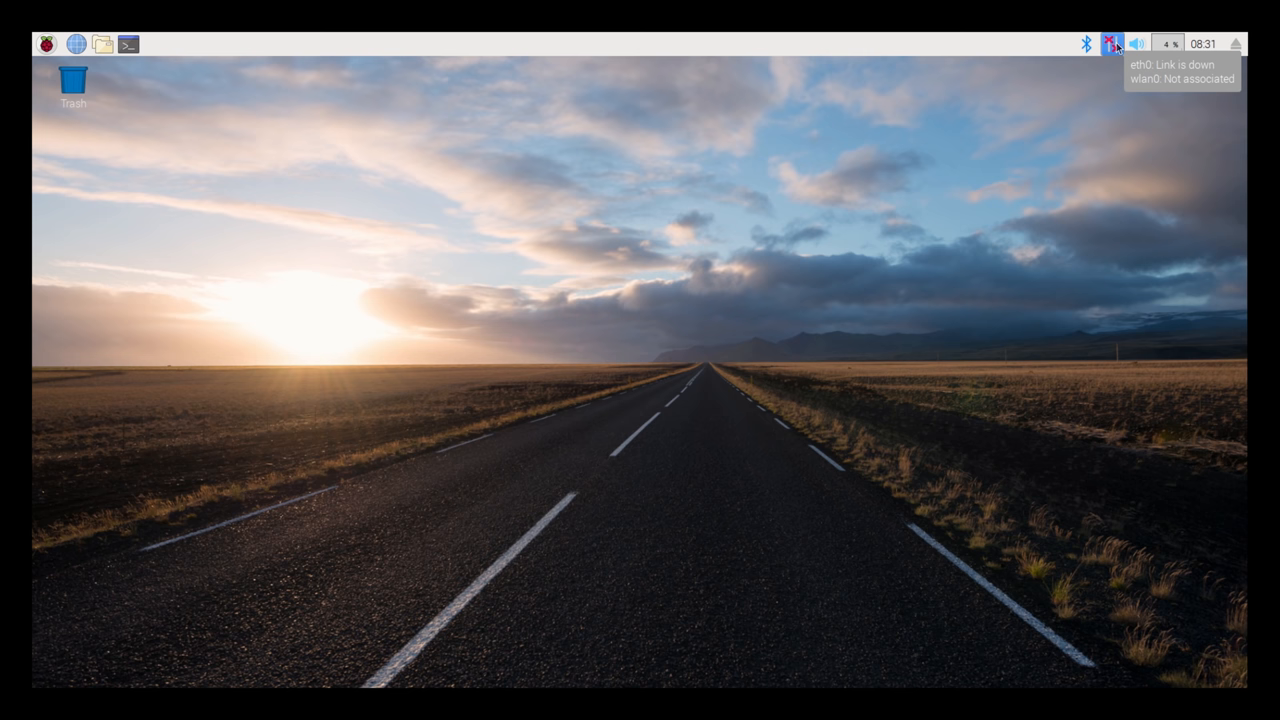
Step: From the network panel icon, reach Network Preferences and select interface eth0 to configure
{"action": "left_click", "coordinate": [1112, 44]}
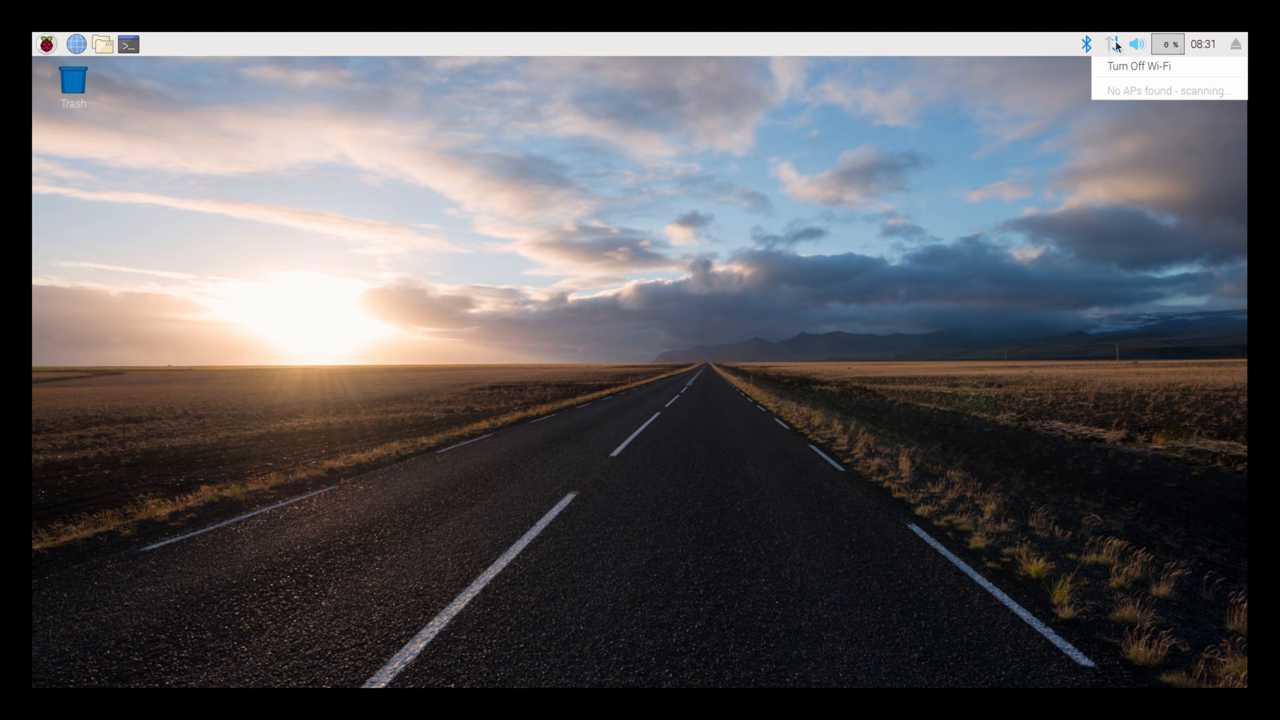
{"action": "right_click", "coordinate": [1112, 44]}
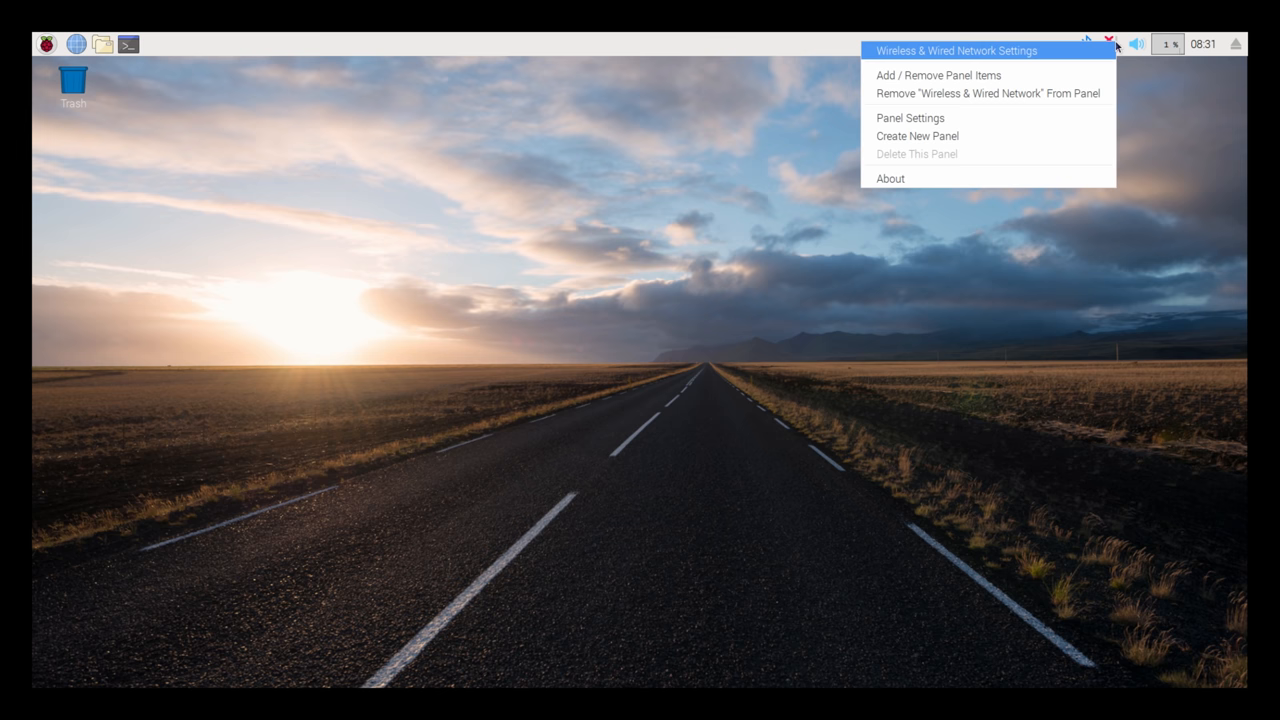
{"action": "left_click", "coordinate": [952, 50]}
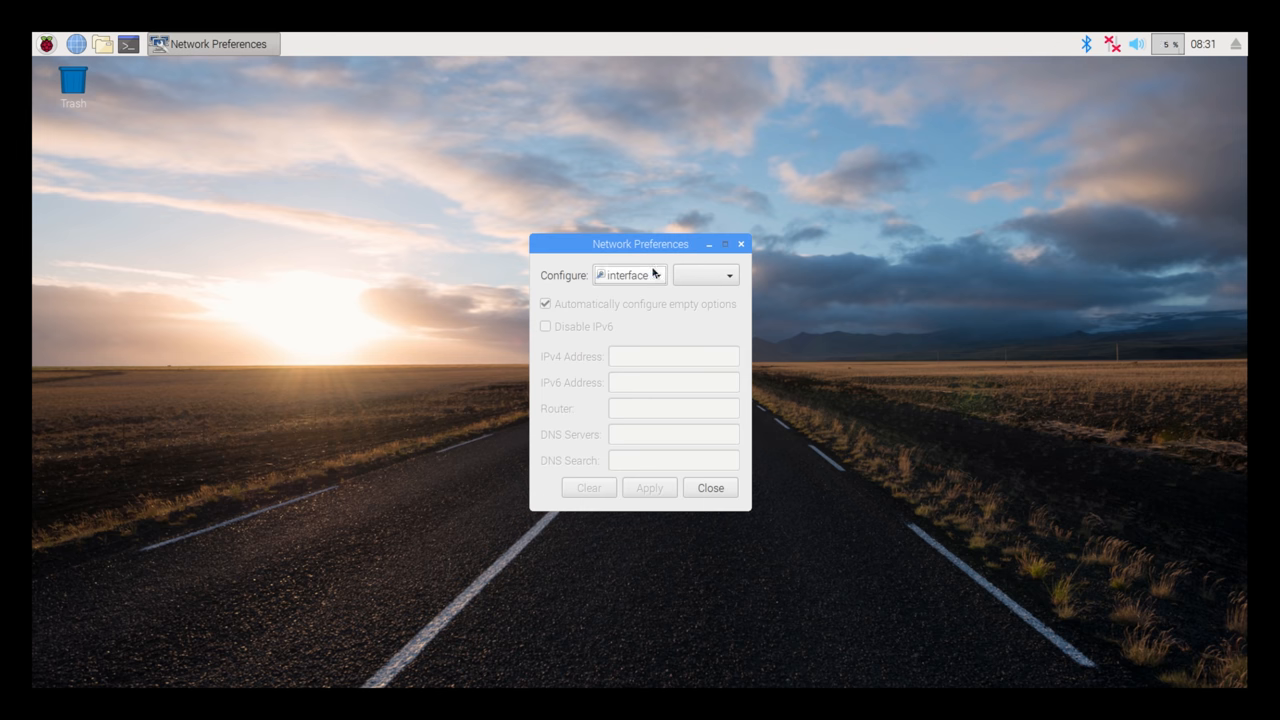
{"action": "left_click", "coordinate": [704, 276]}
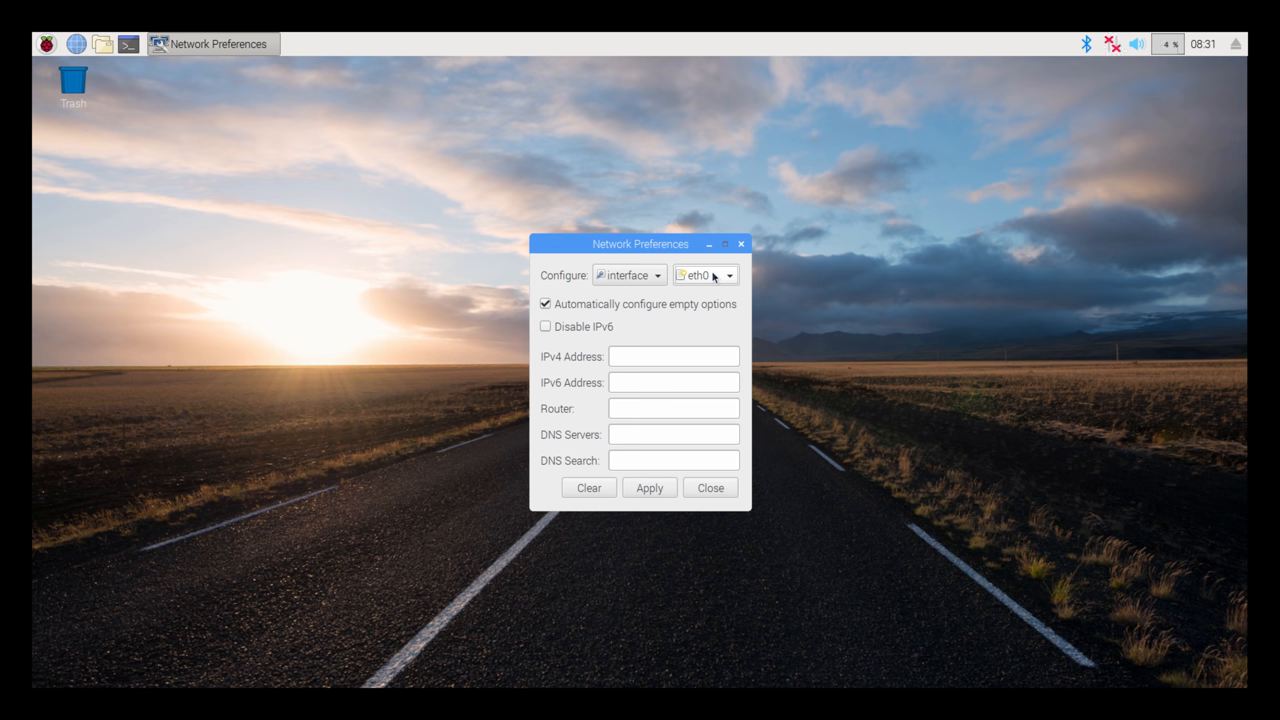